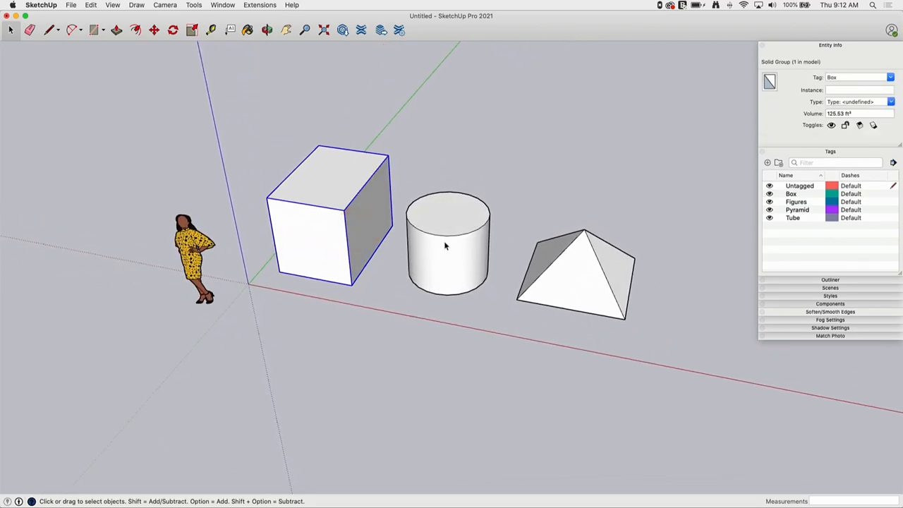
- Create a new tag named Other in the Tags panel
left_click(449, 247)
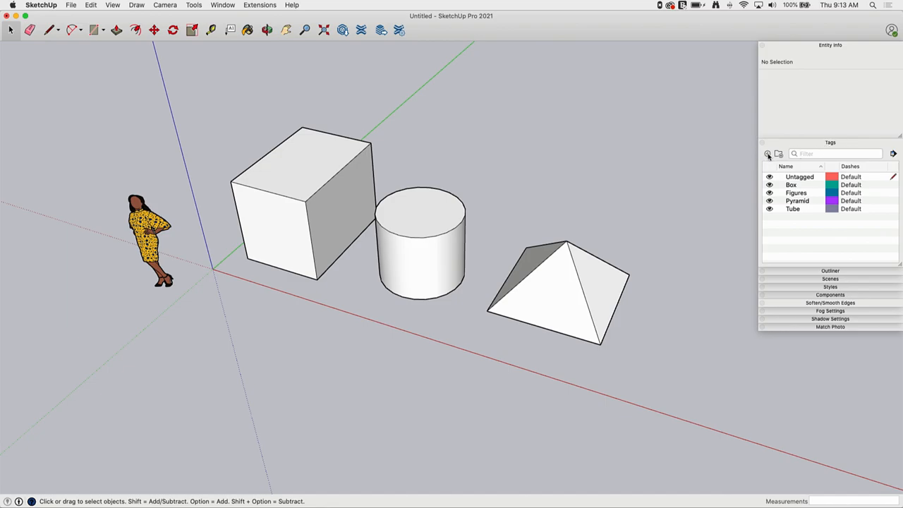
left_click(768, 154)
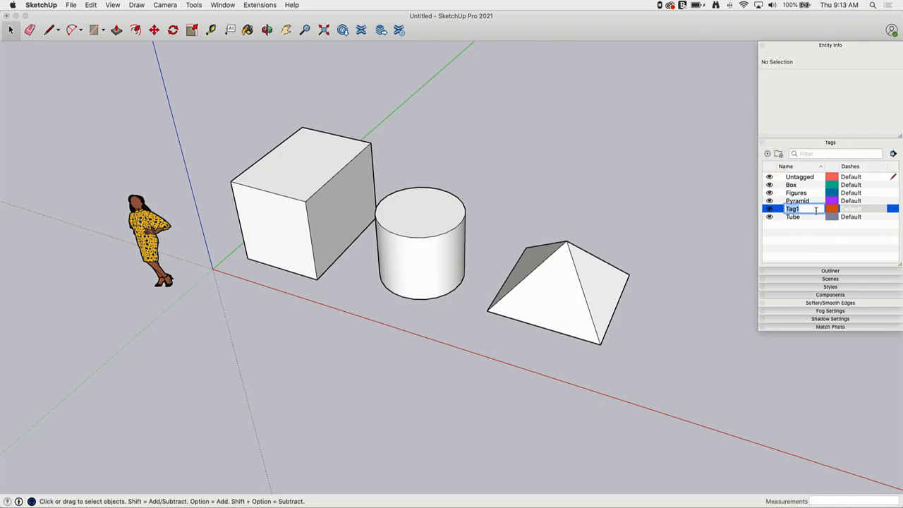
type("Oth")
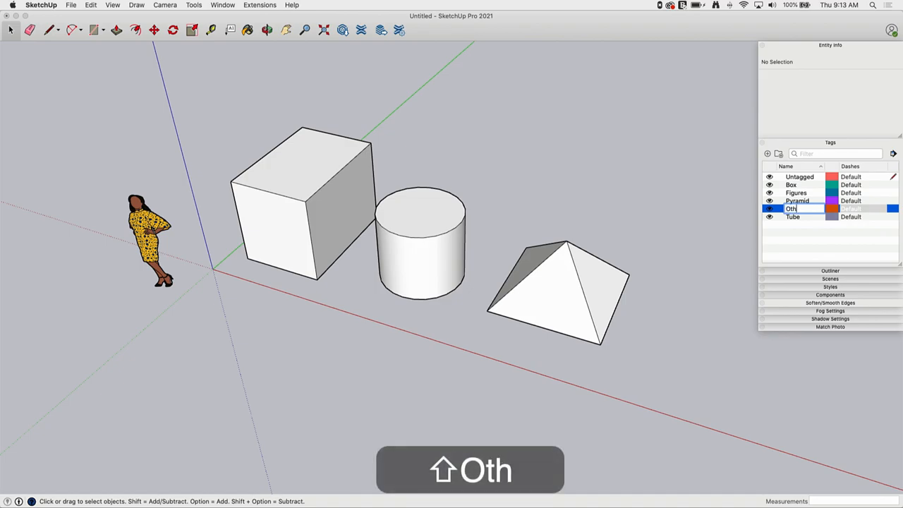
key("Return")
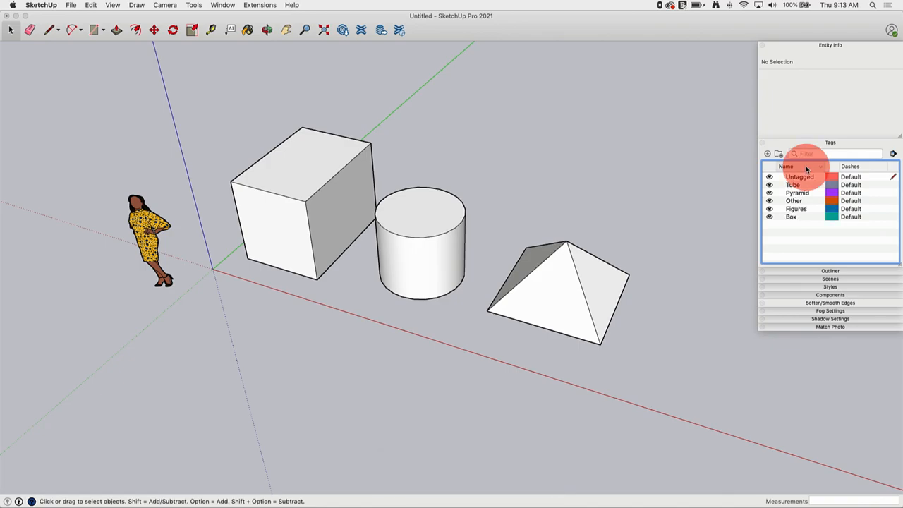
- Re-sort the tag list by the Name column so Other falls into alphabetical place
left_click(785, 167)
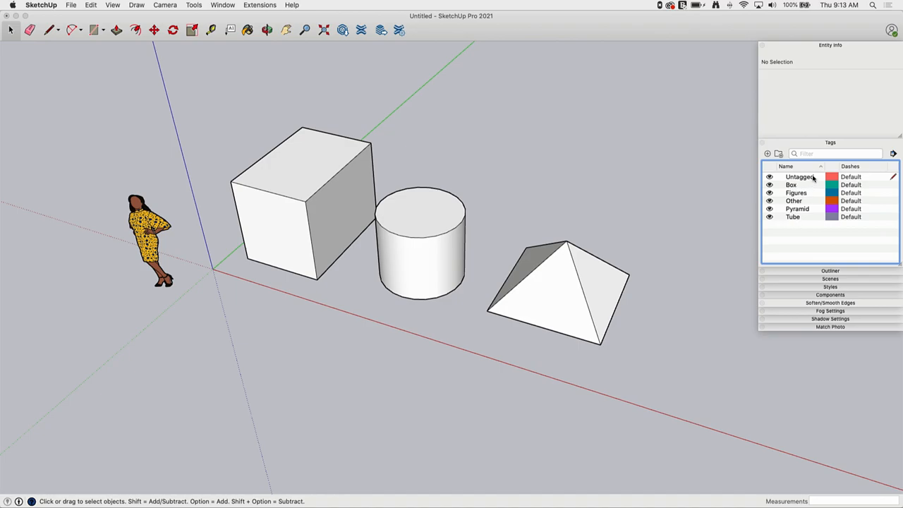
left_click(784, 167)
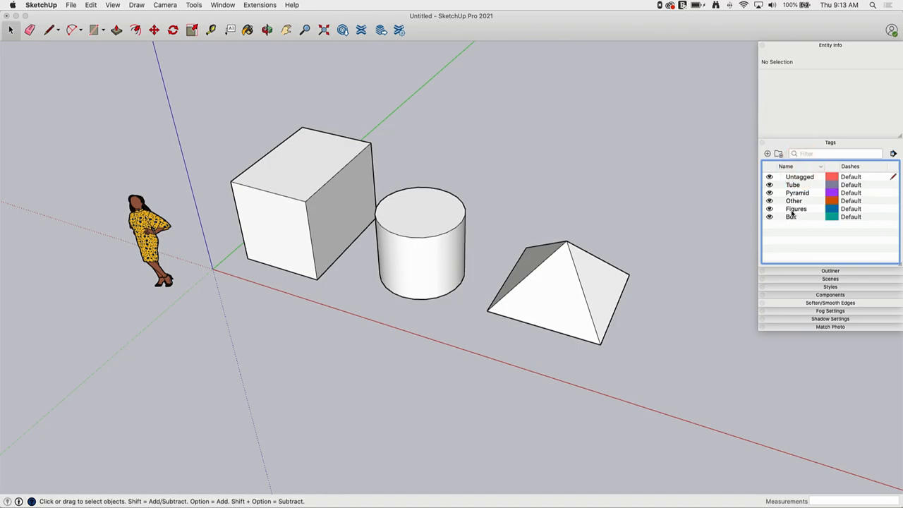
left_click(784, 167)
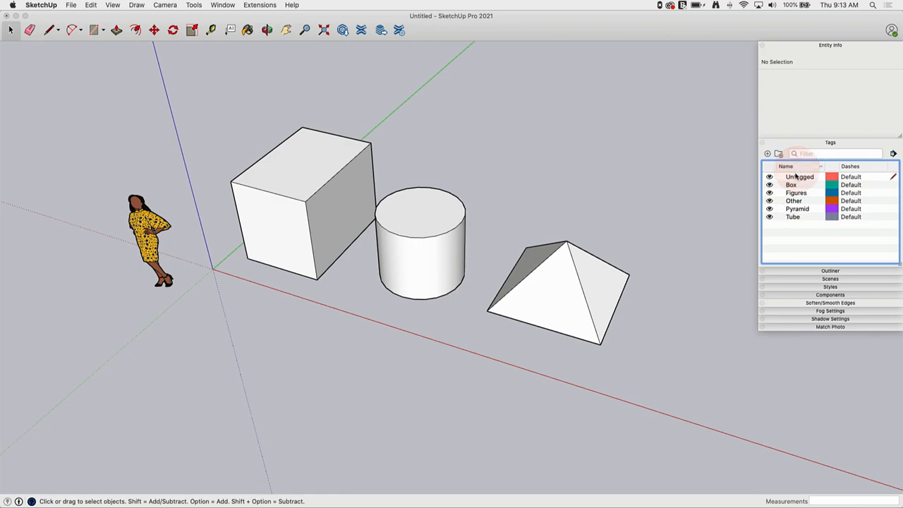
mouse_move(731, 145)
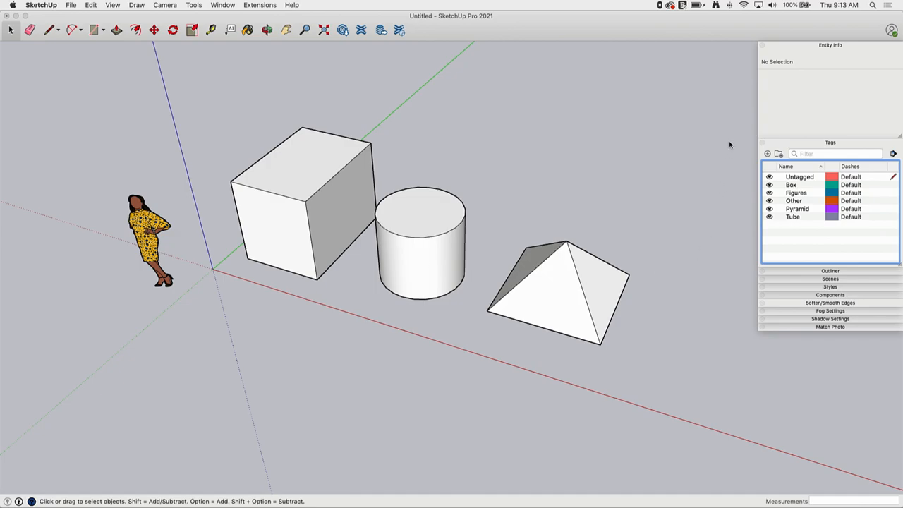
mouse_move(823, 150)
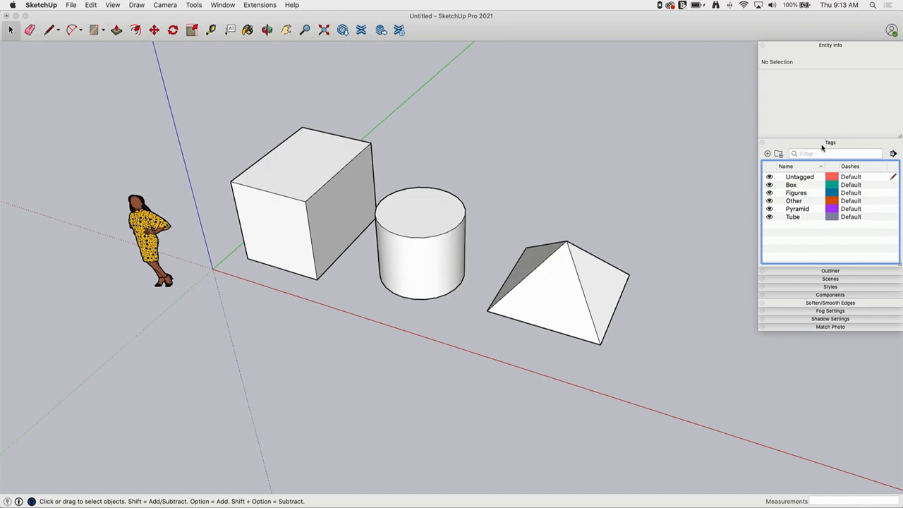
mouse_move(818, 148)
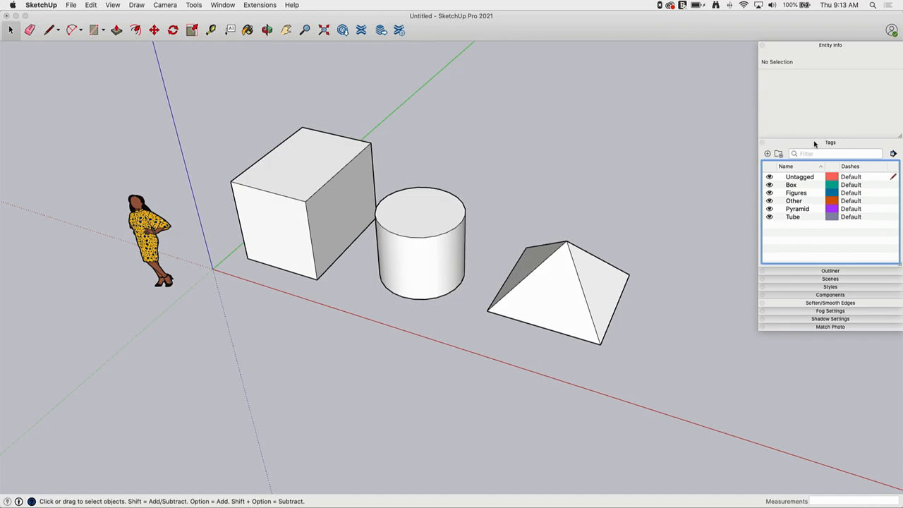
mouse_move(838, 146)
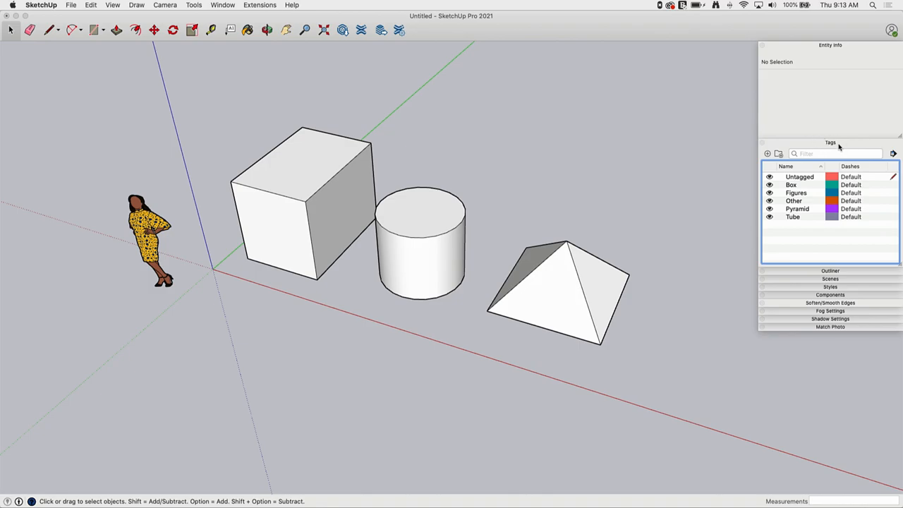
mouse_move(833, 148)
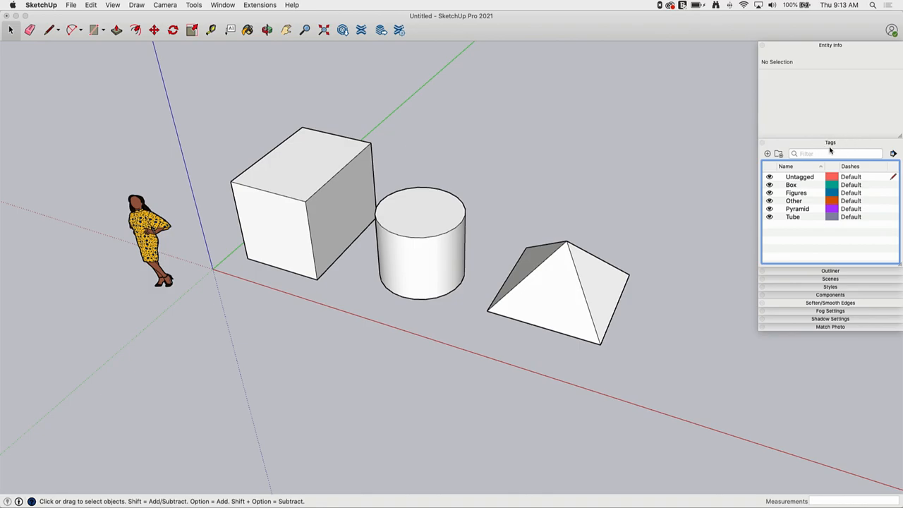
mouse_move(811, 144)
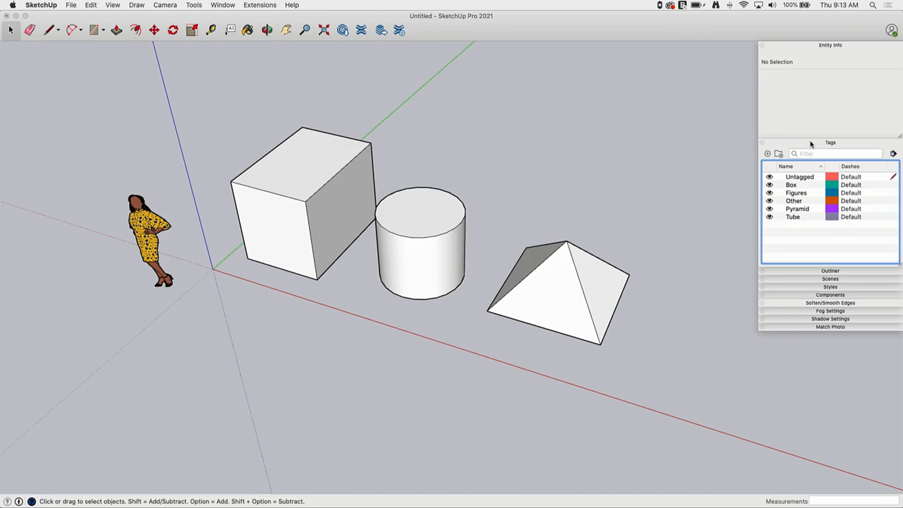
mouse_move(841, 146)
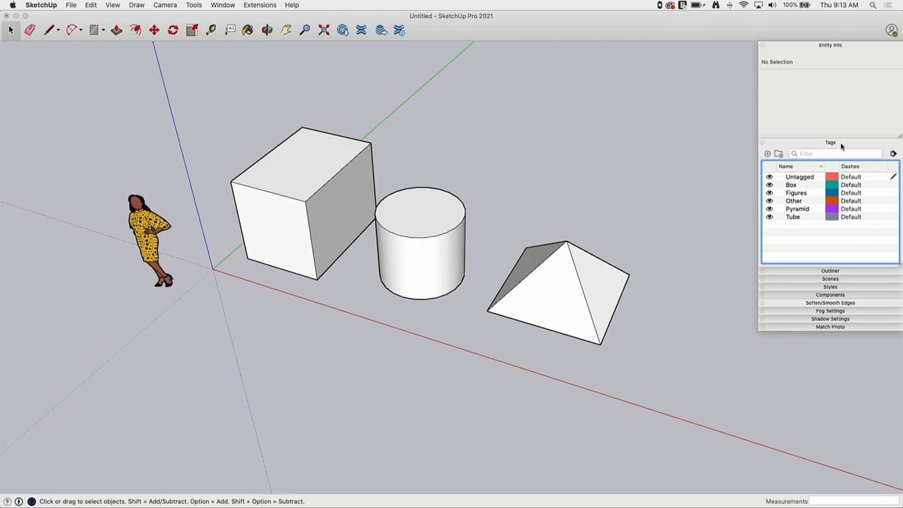
mouse_move(821, 141)
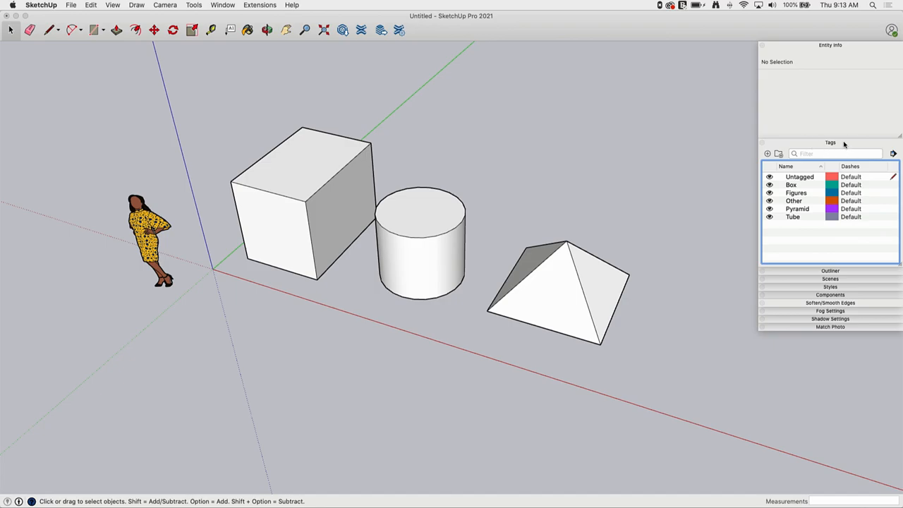
mouse_move(810, 138)
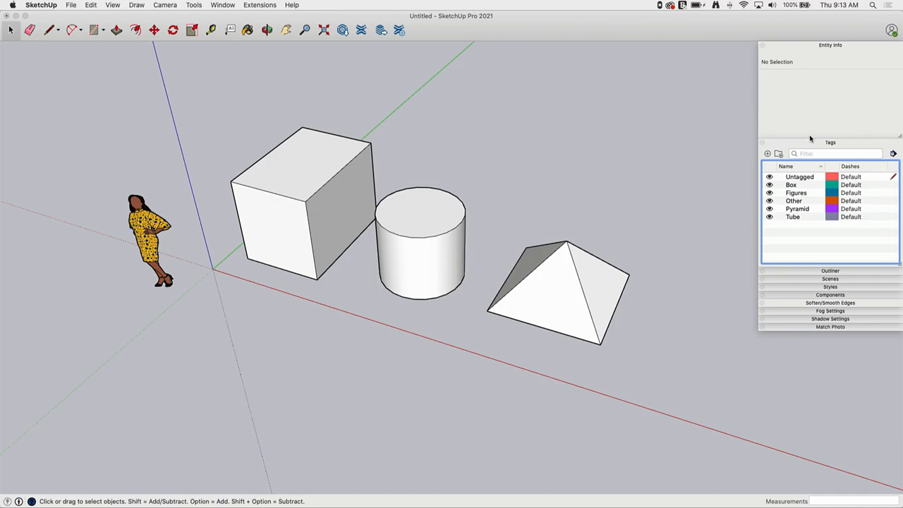
mouse_move(821, 148)
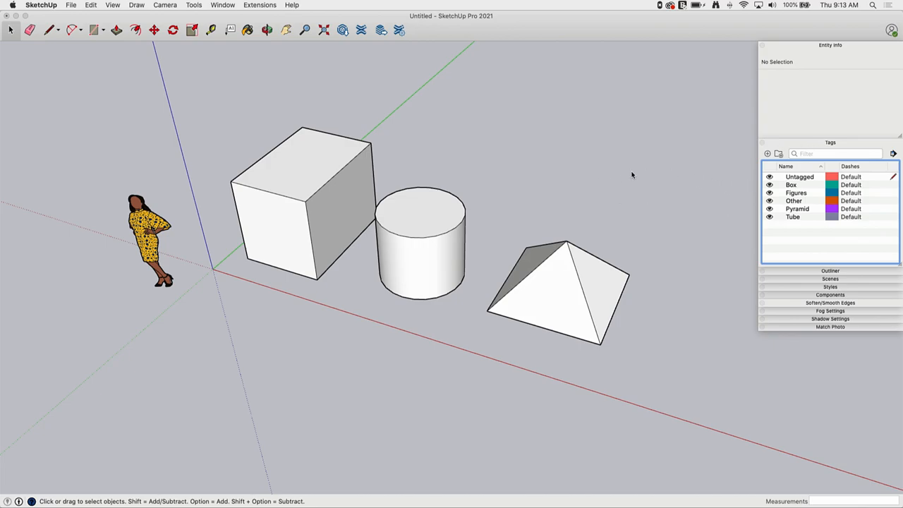
mouse_move(454, 195)
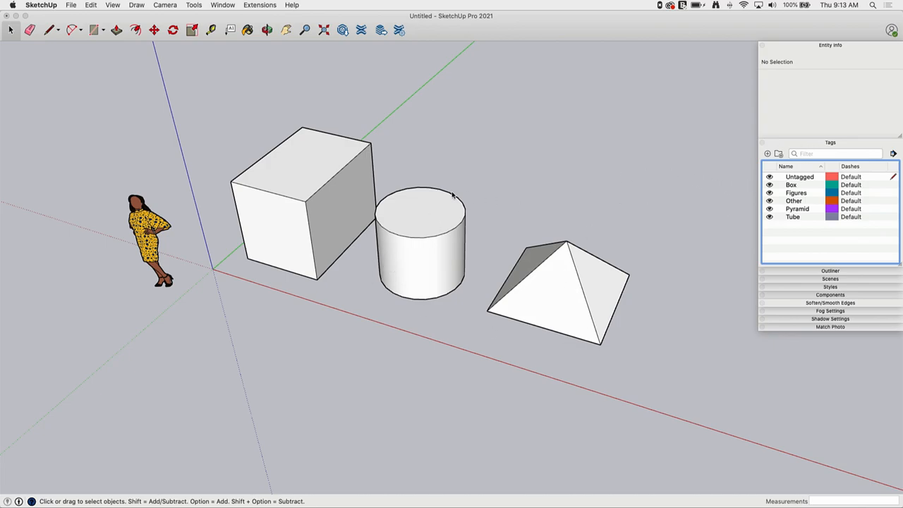
mouse_move(576, 93)
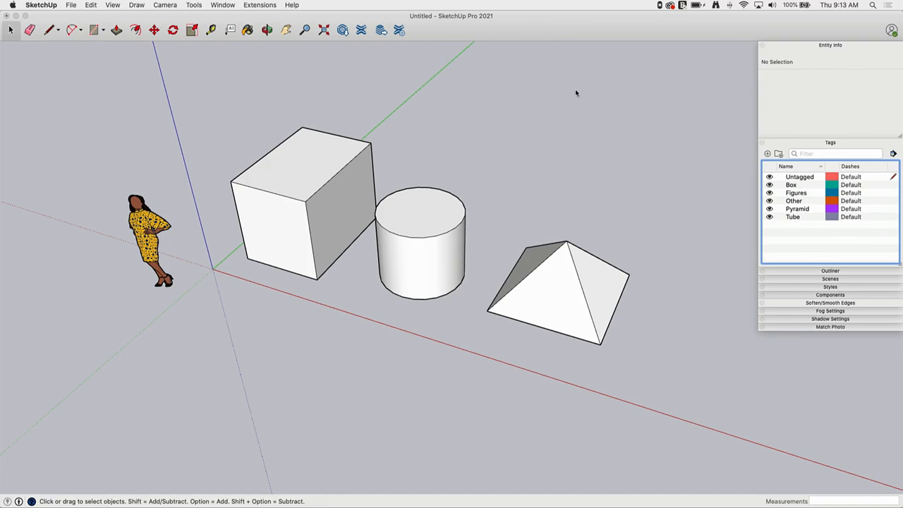
mouse_move(573, 91)
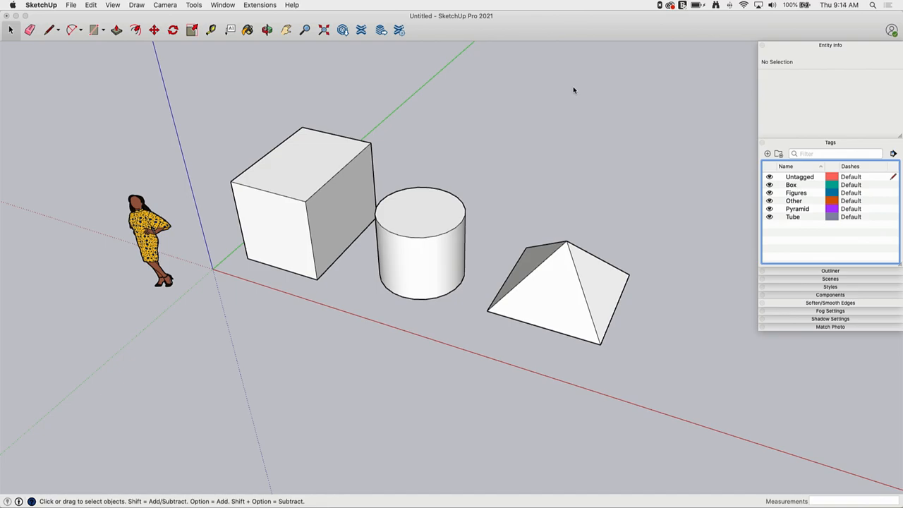
mouse_move(577, 93)
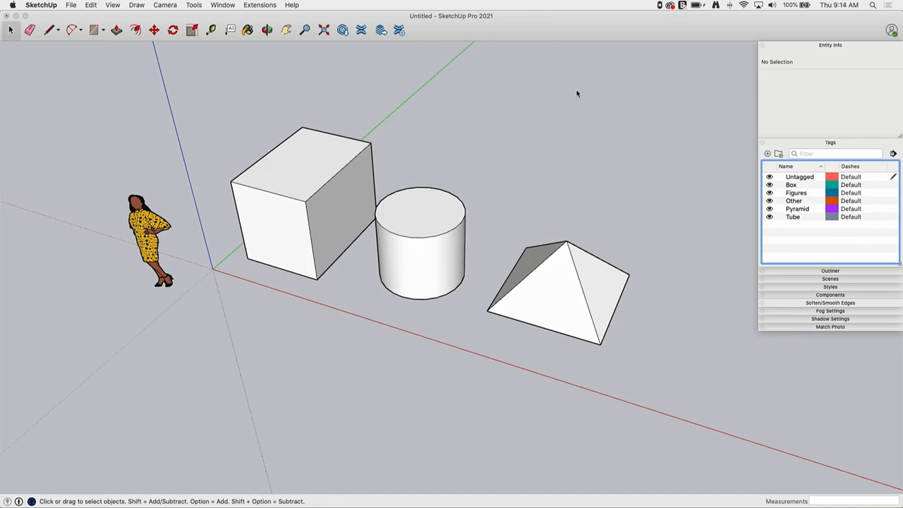
mouse_move(677, 176)
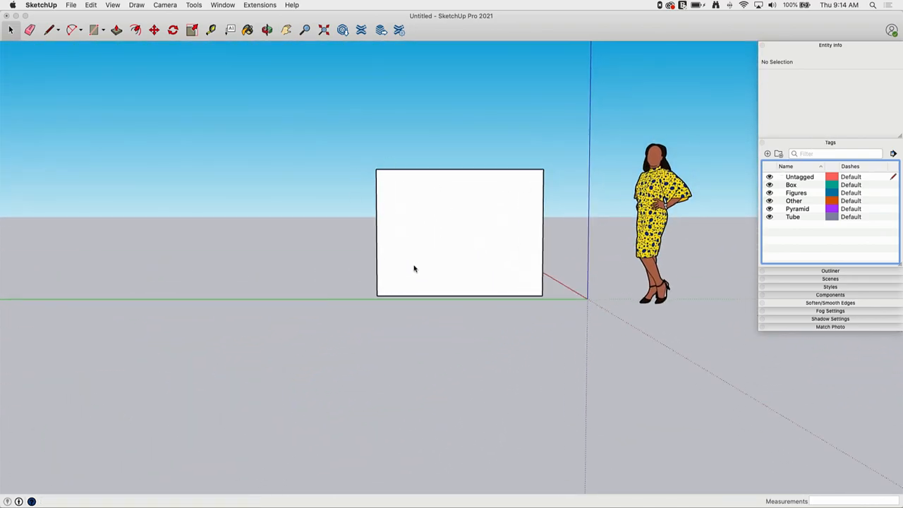
mouse_move(616, 237)
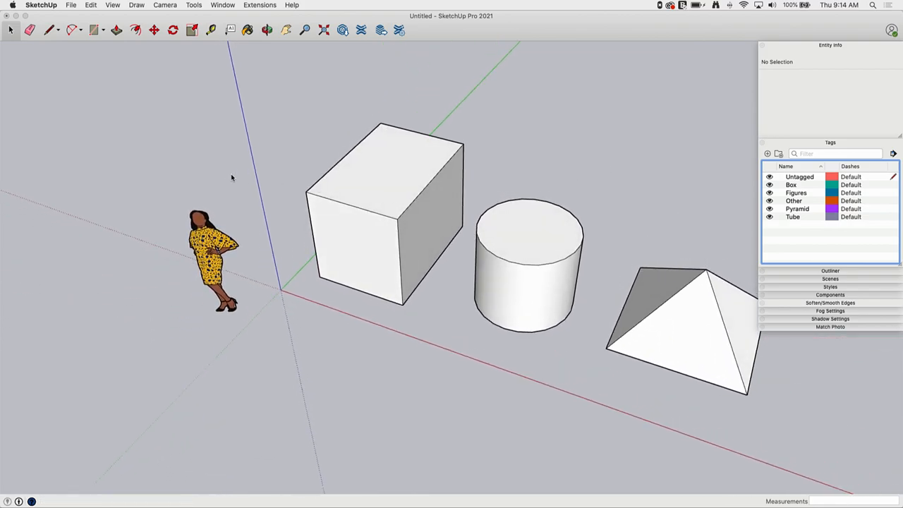
mouse_move(660, 175)
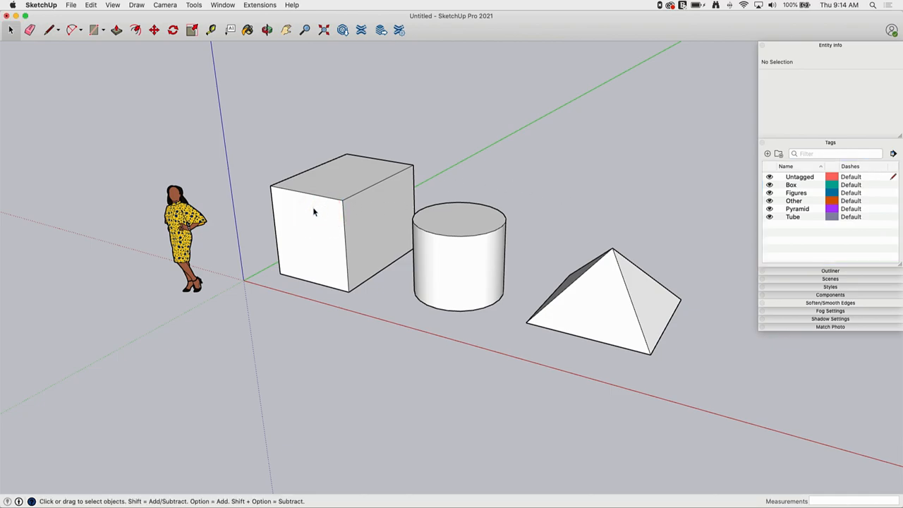
left_click(314, 211)
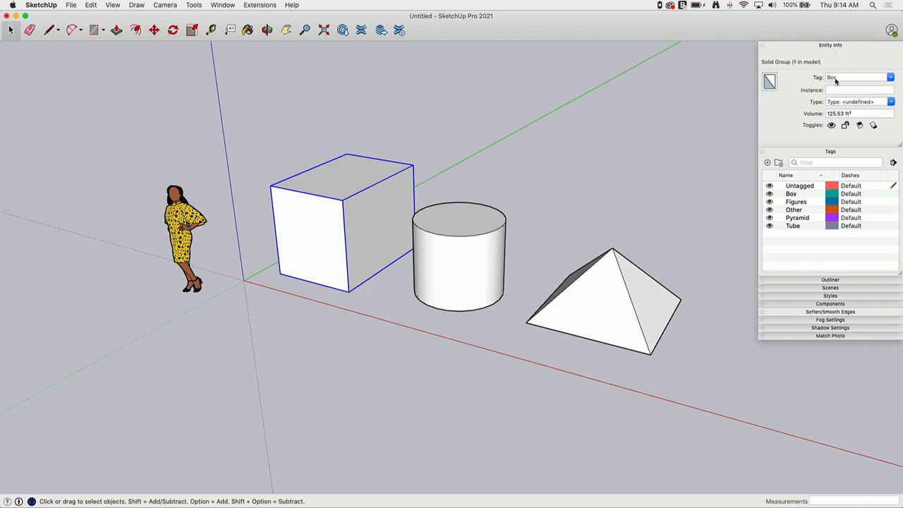
left_click(458, 254)
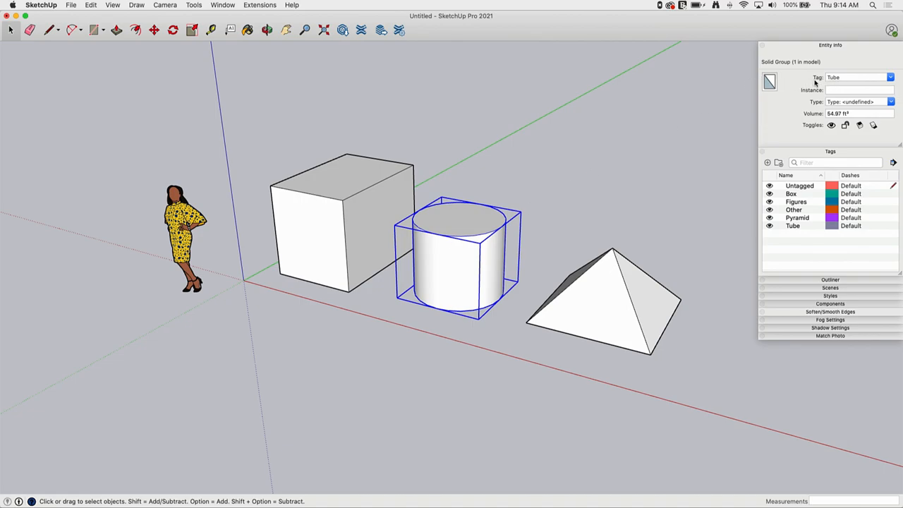
mouse_move(592, 282)
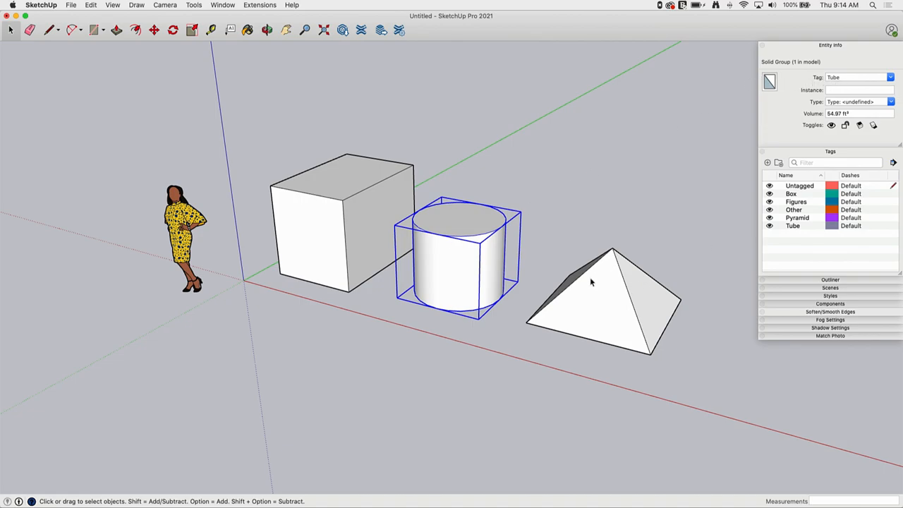
left_click(600, 297)
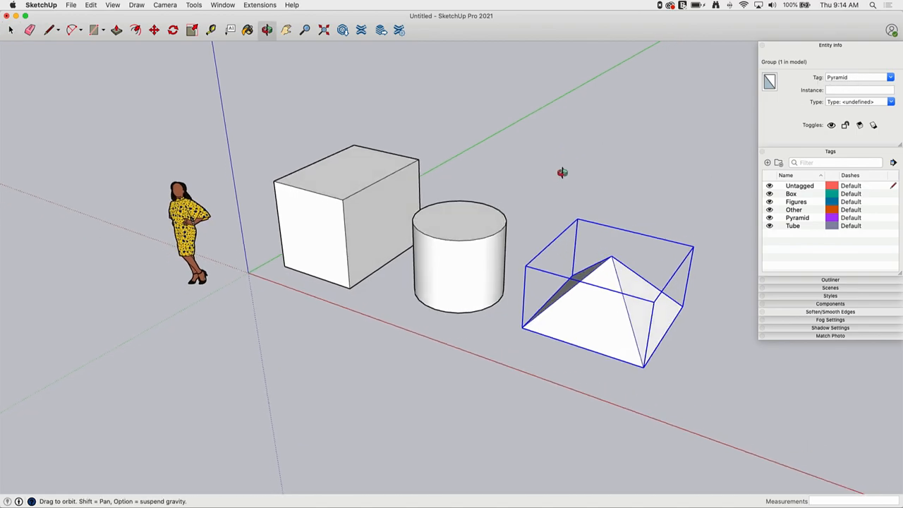
left_click(726, 194)
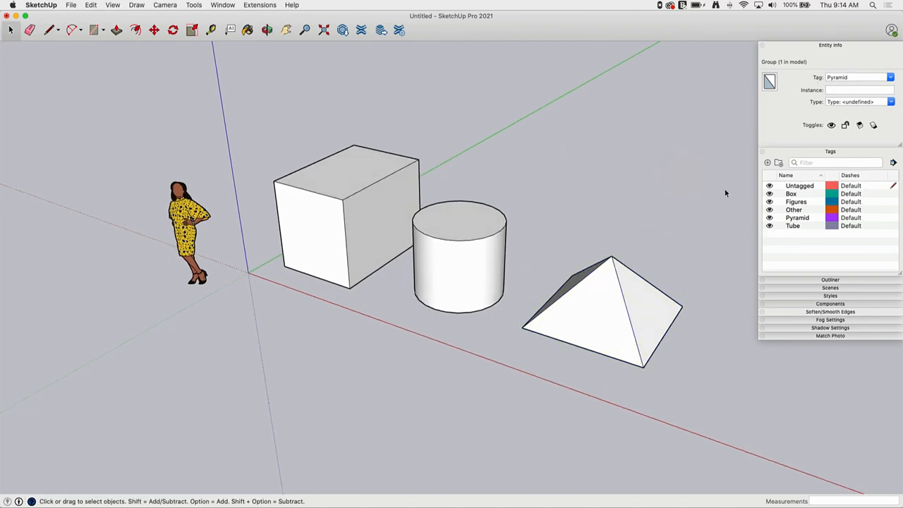
left_click(770, 185)
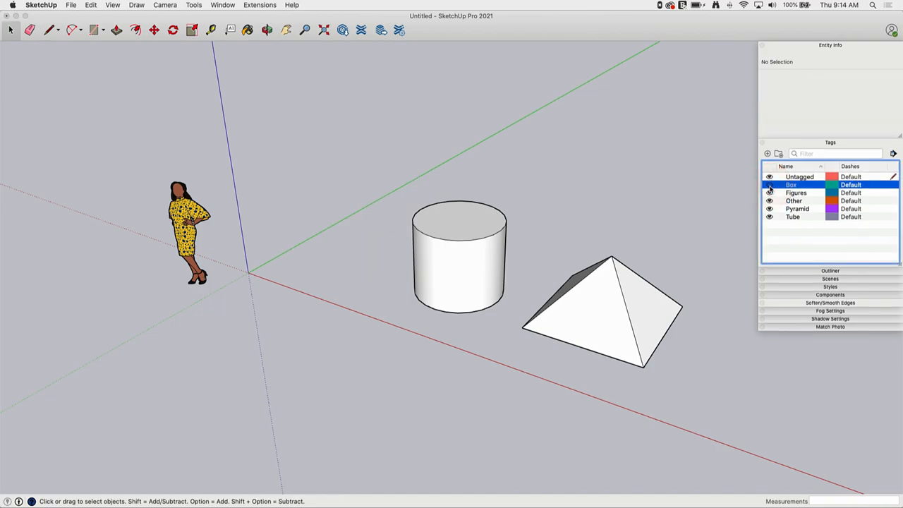
left_click(769, 185)
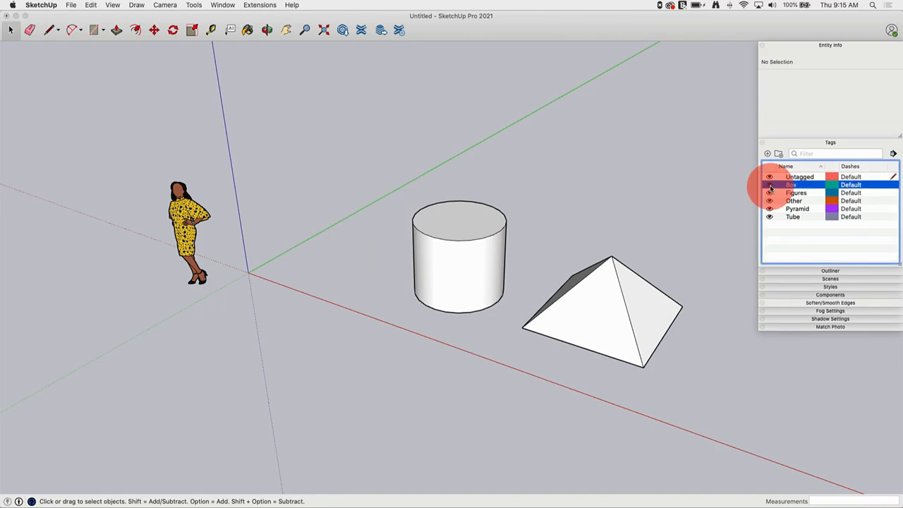
left_click(770, 184)
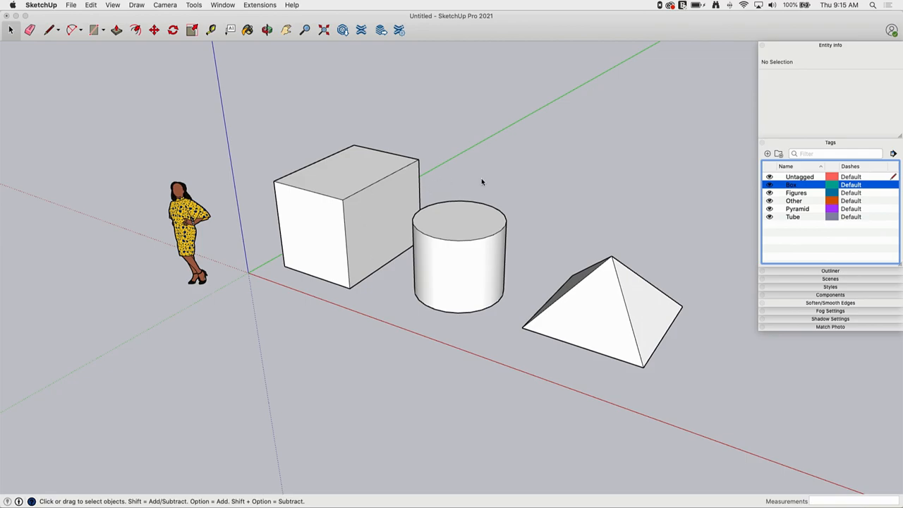
left_click(770, 185)
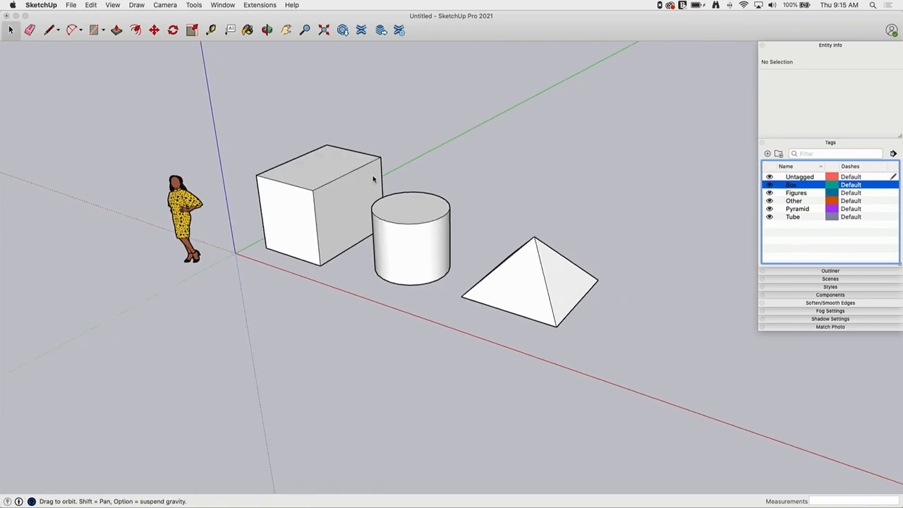
left_click_drag(374, 176, 412, 252)
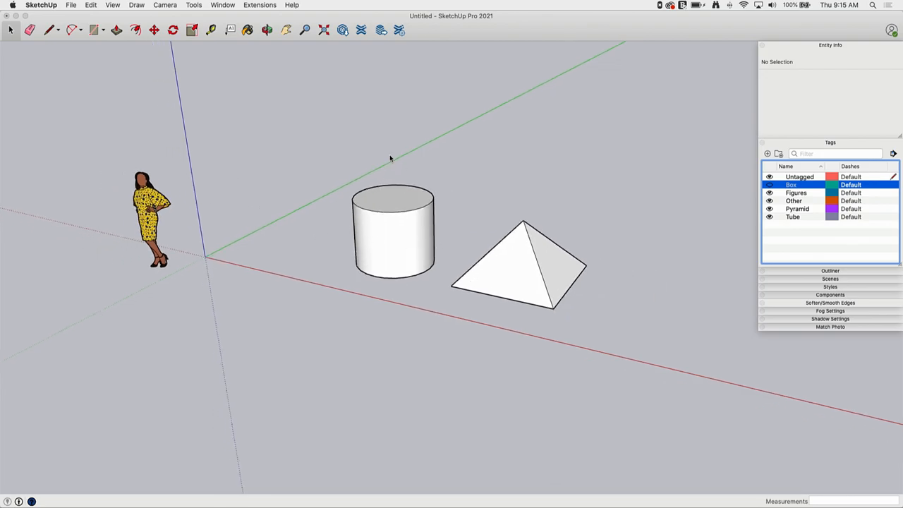
mouse_move(736, 214)
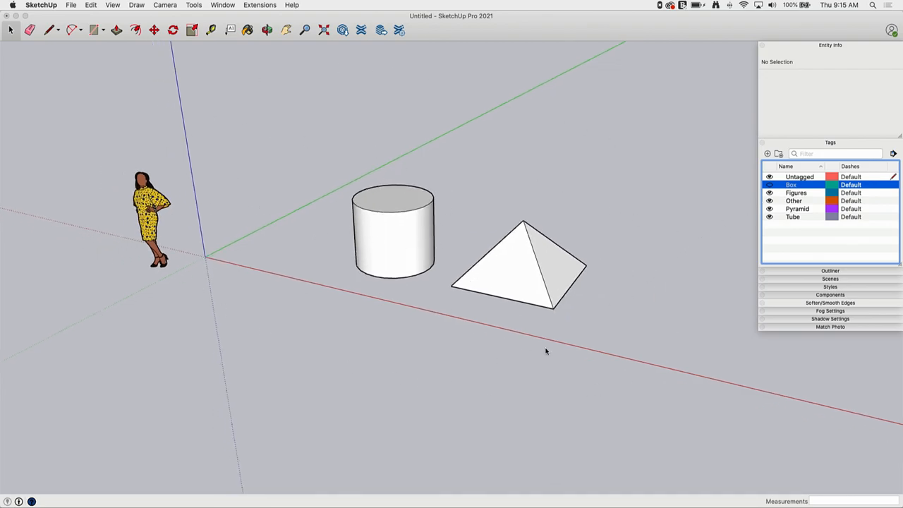
mouse_move(265, 194)
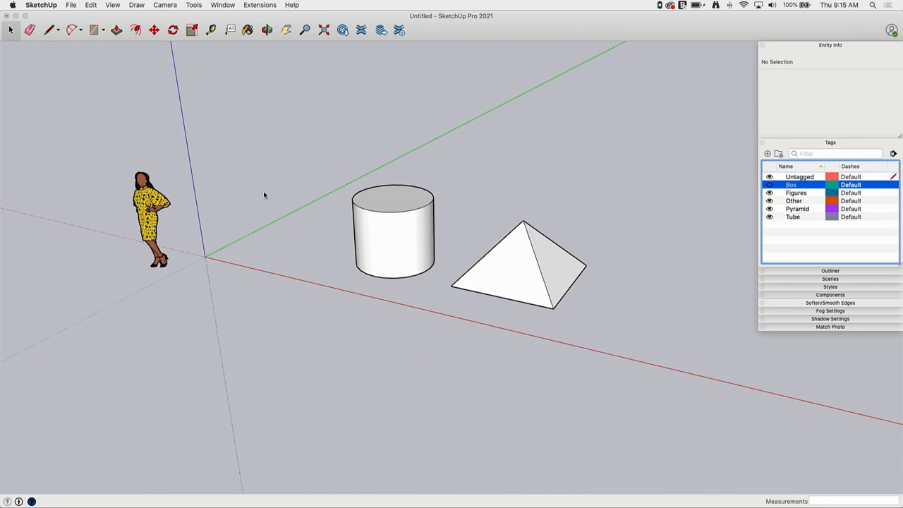
mouse_move(505, 160)
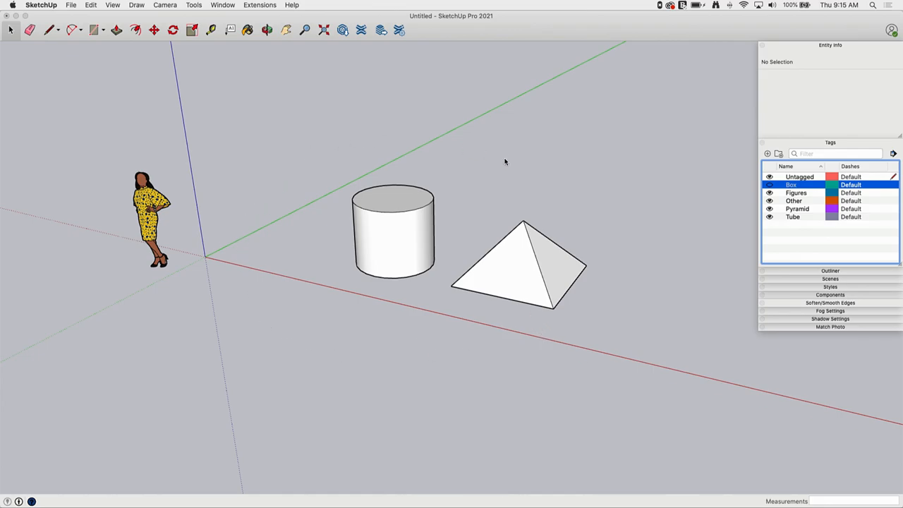
mouse_move(454, 158)
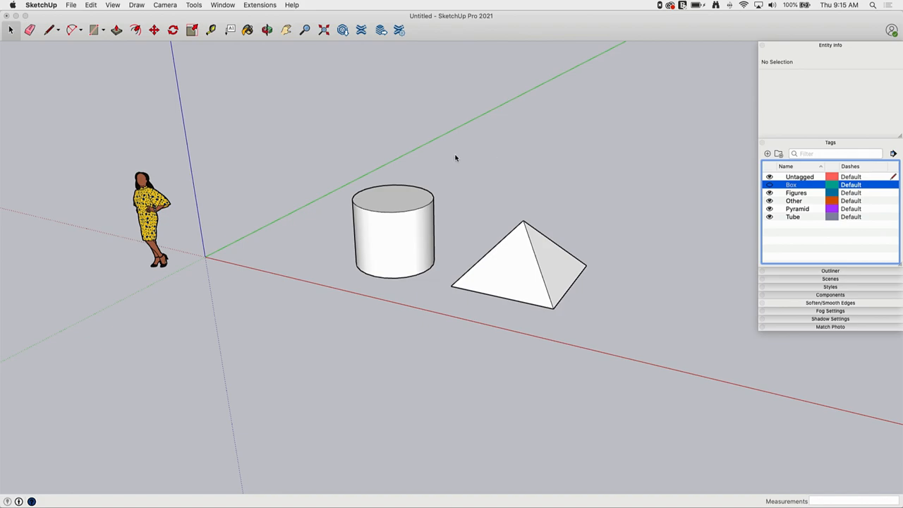
mouse_move(759, 191)
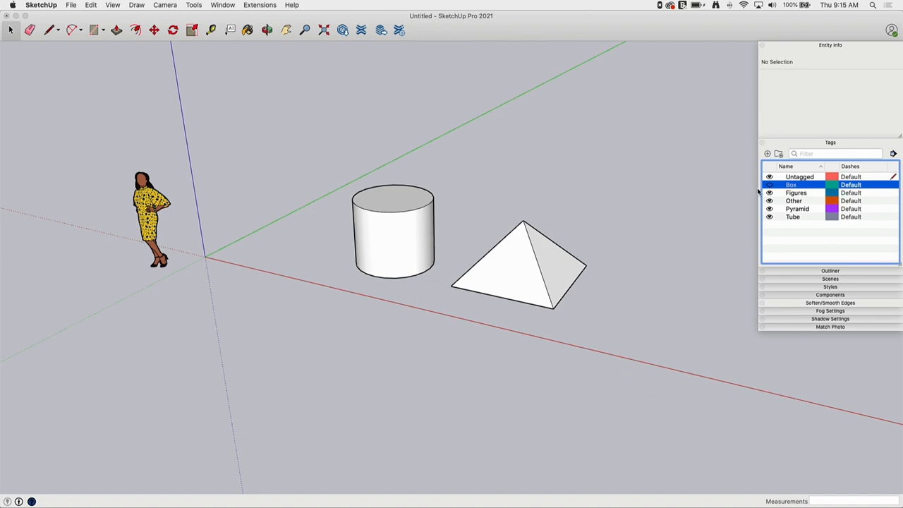
mouse_move(712, 211)
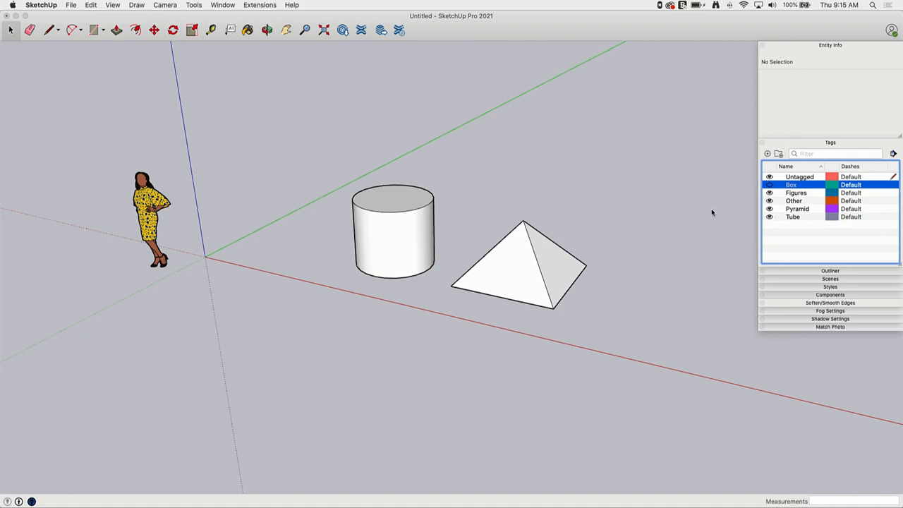
mouse_move(704, 214)
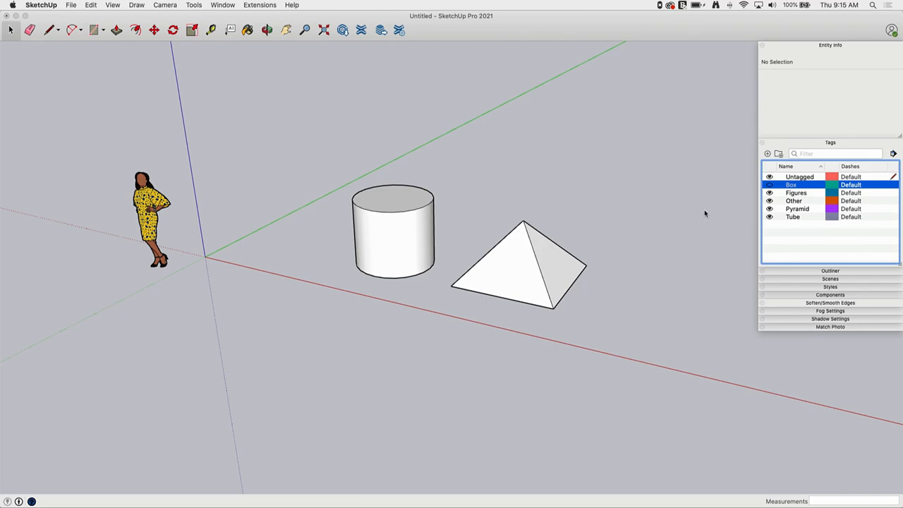
mouse_move(675, 203)
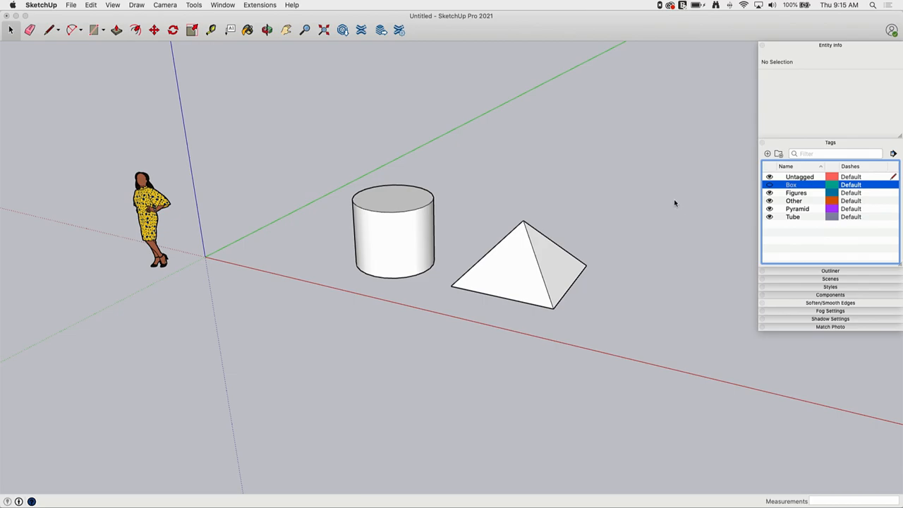
mouse_move(671, 200)
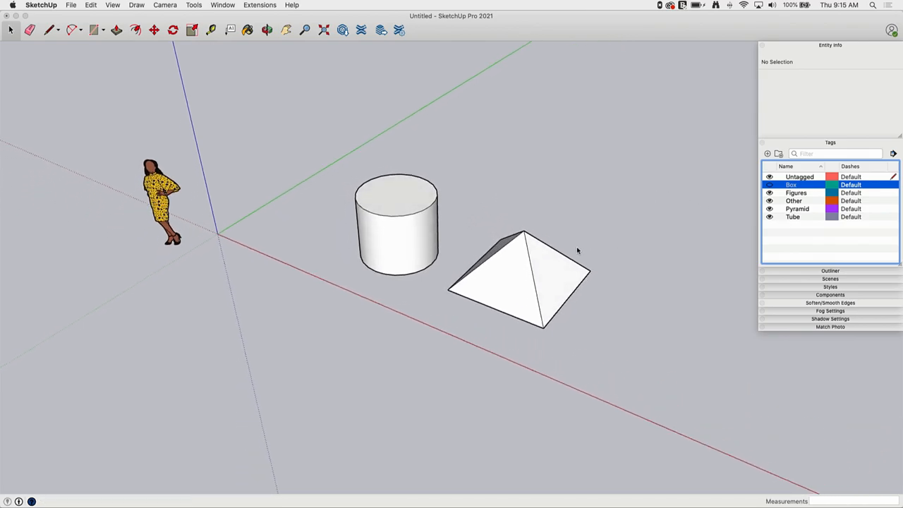
mouse_move(479, 132)
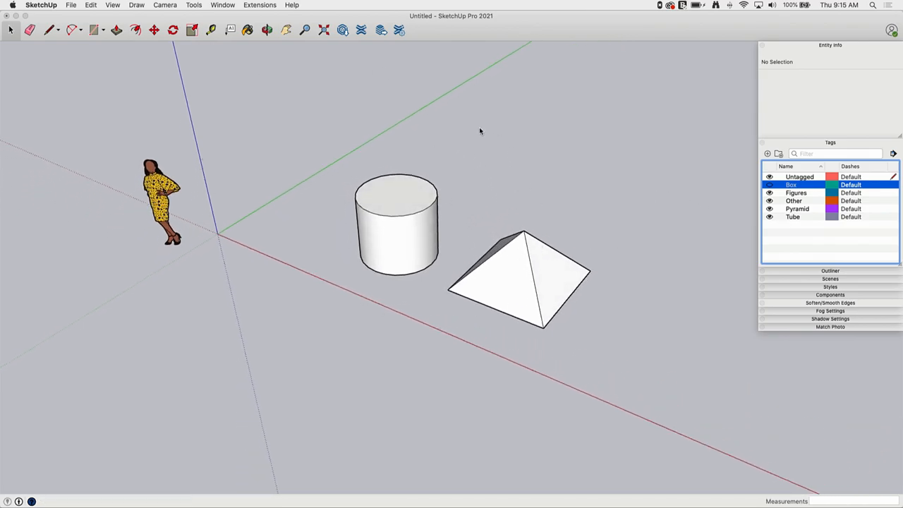
mouse_move(642, 235)
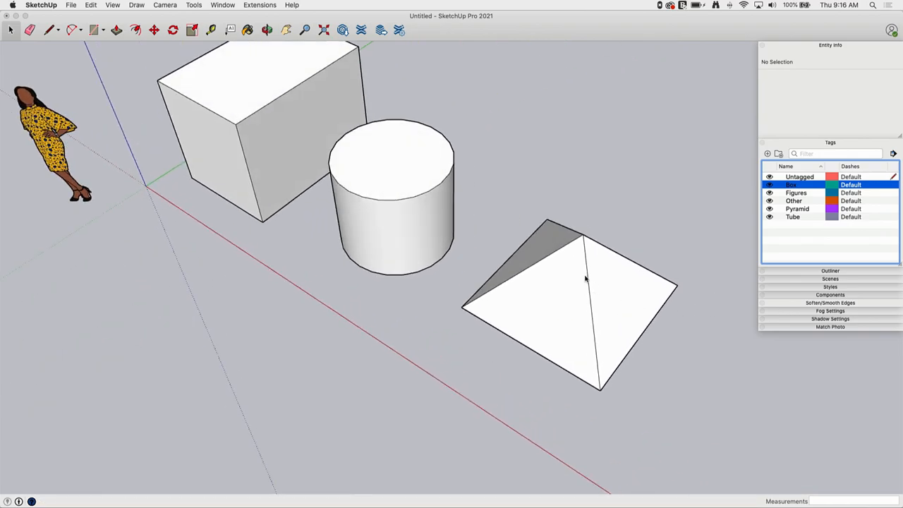
mouse_move(894, 213)
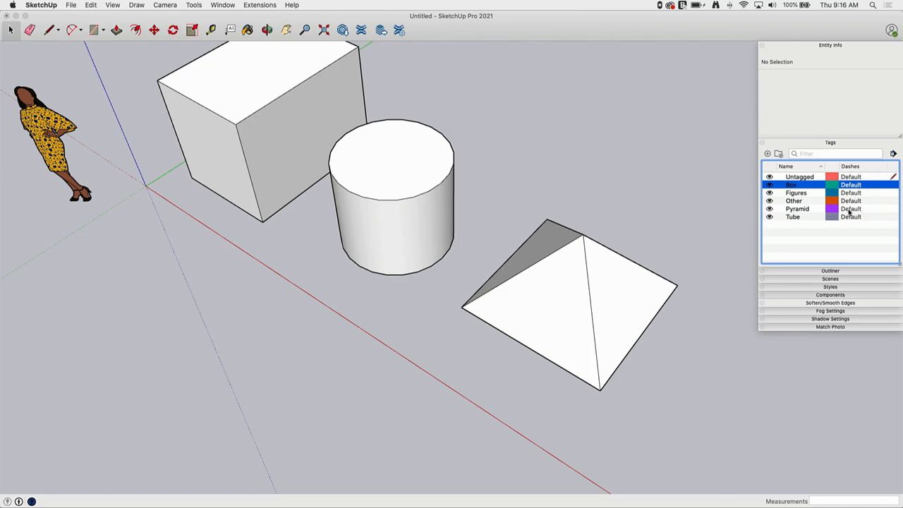
- Give the Pyramid tag a dashed line pattern and orbit to see all shapes
left_click(850, 209)
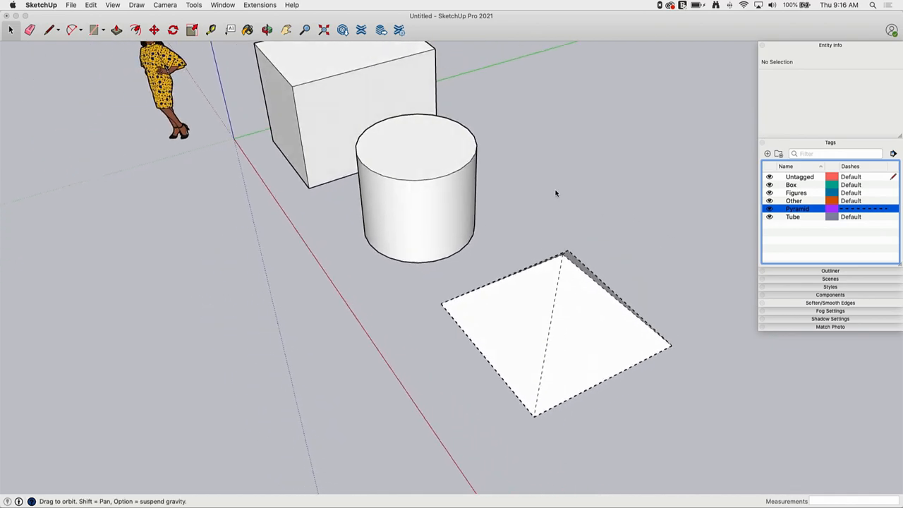
left_click_drag(556, 192, 691, 241)
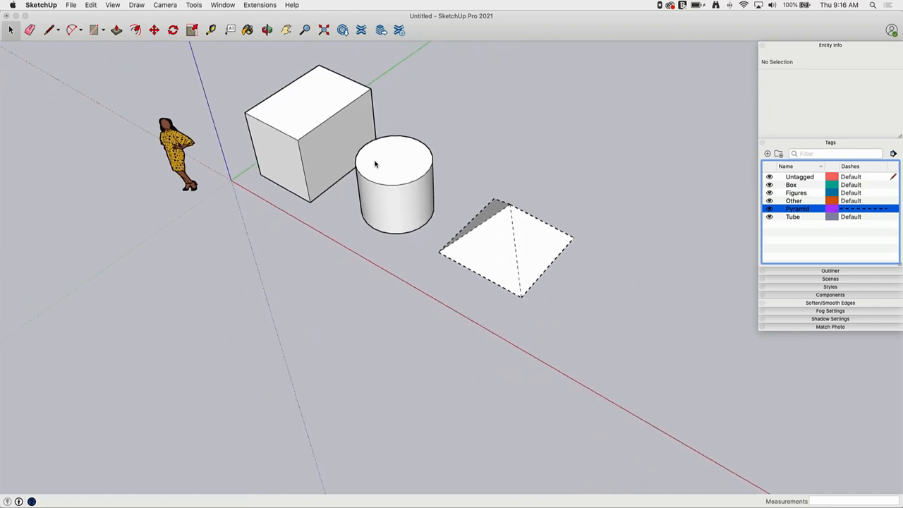
- Draw a rectangle on the ground right of the pyramid and extrude it into a thin slab
left_click(95, 30)
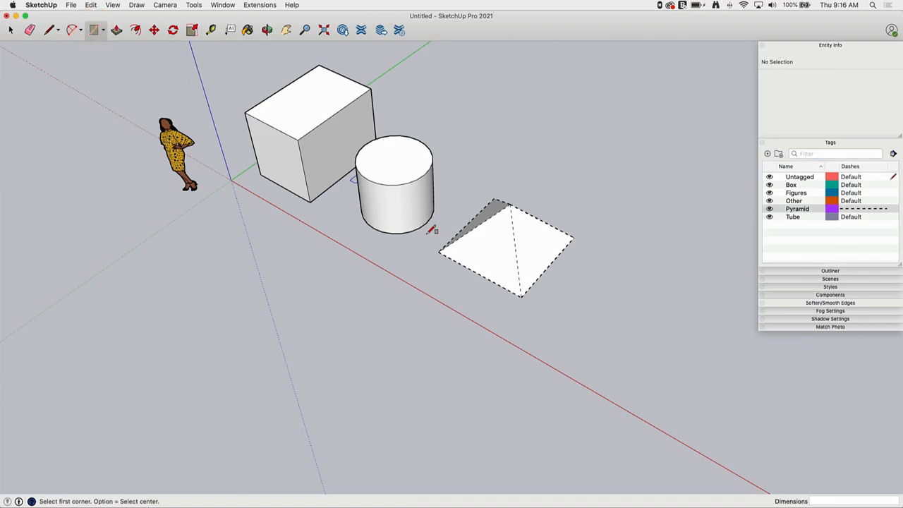
left_click_drag(596, 338, 677, 369)
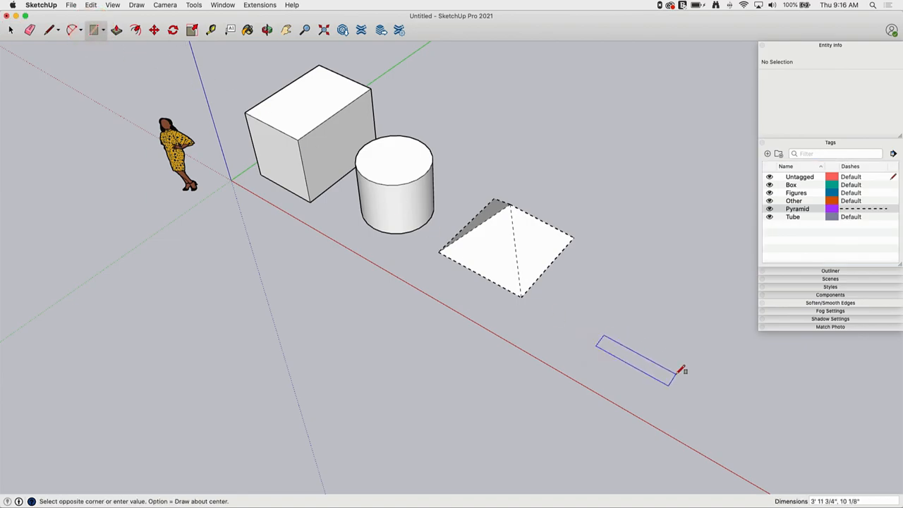
left_click(678, 370)
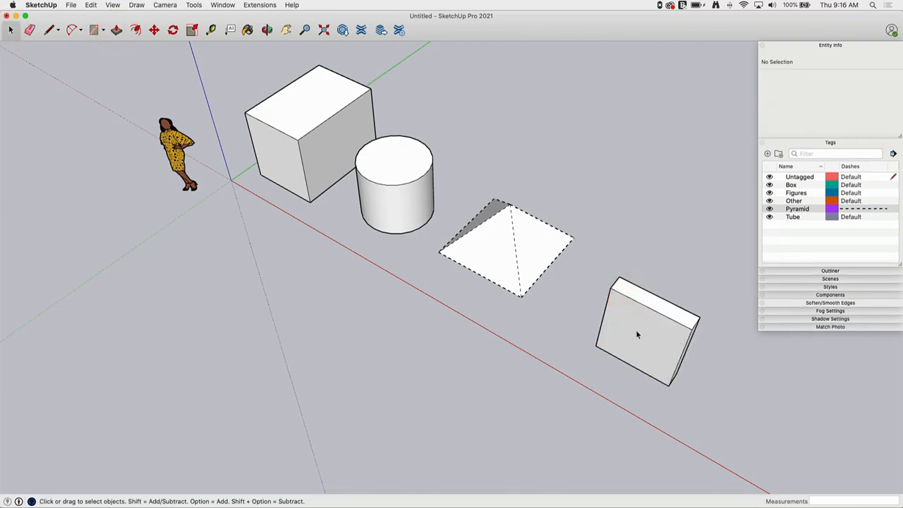
- Make the new slab into a group
right_click(637, 336)
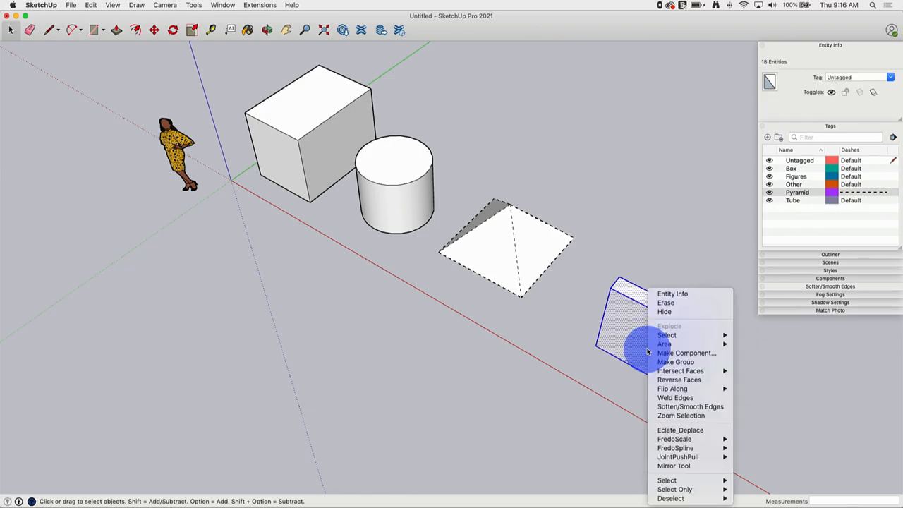
left_click(675, 361)
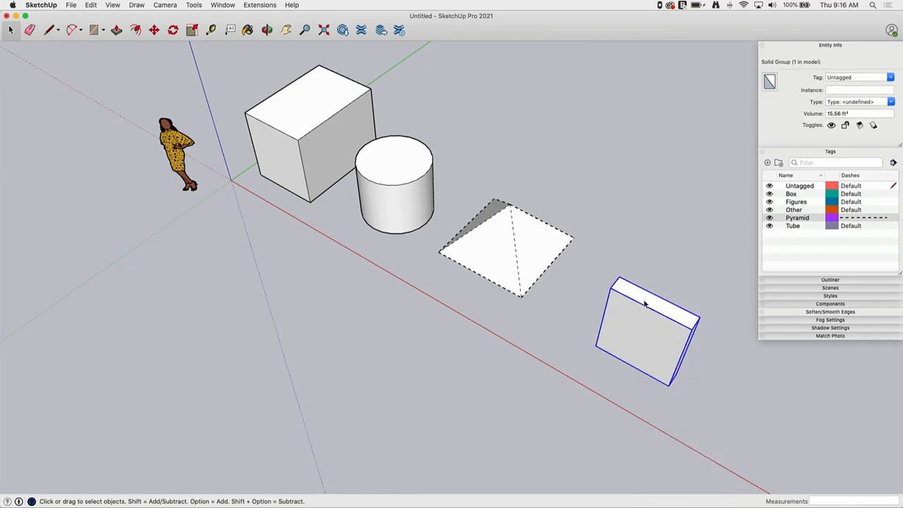
- Assign the slab group to the Pyramid tag in Entity Info and verify it
left_click(892, 76)
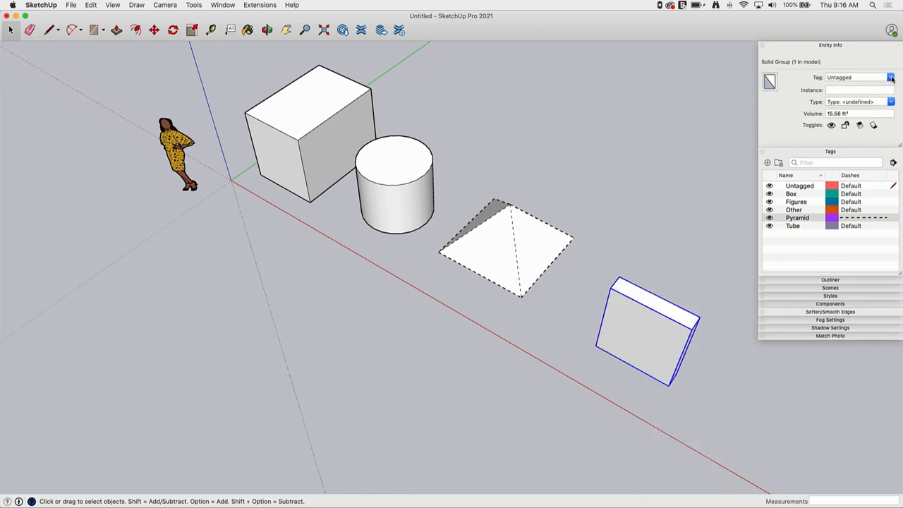
left_click(890, 76)
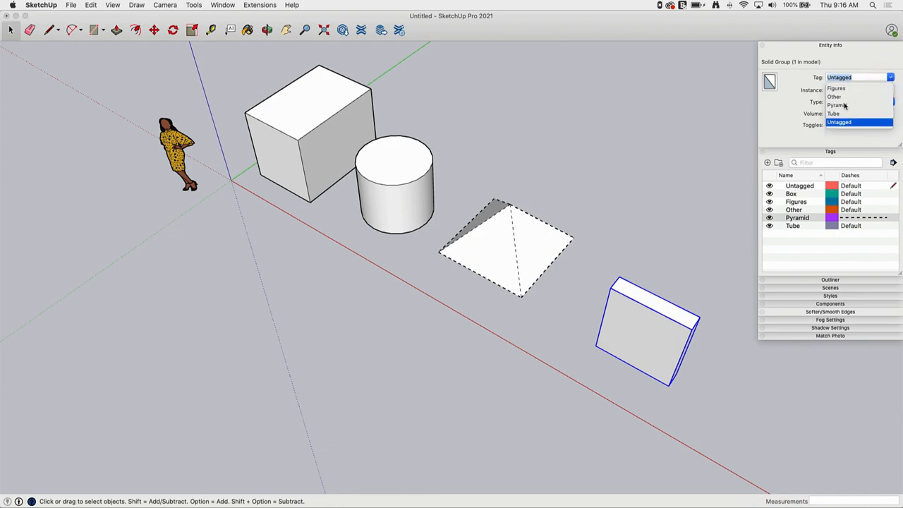
left_click(838, 104)
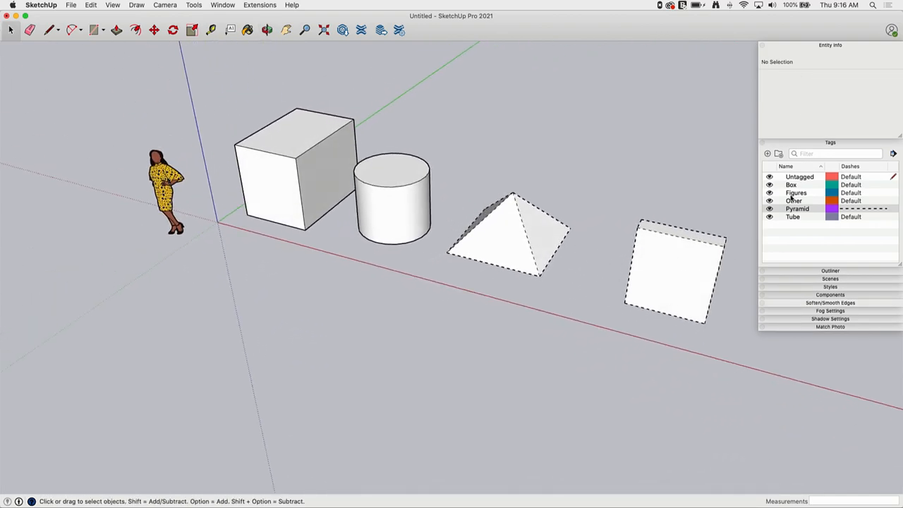
left_click(797, 209)
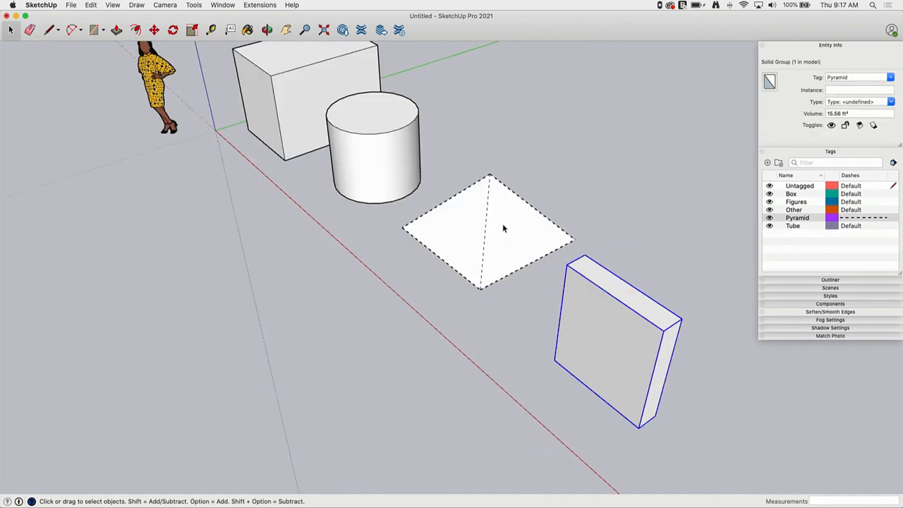
mouse_move(606, 316)
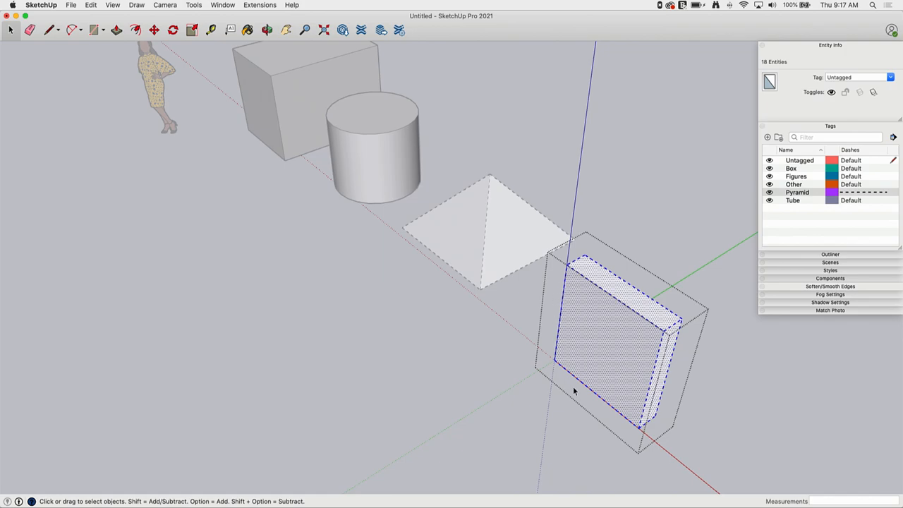
mouse_move(631, 169)
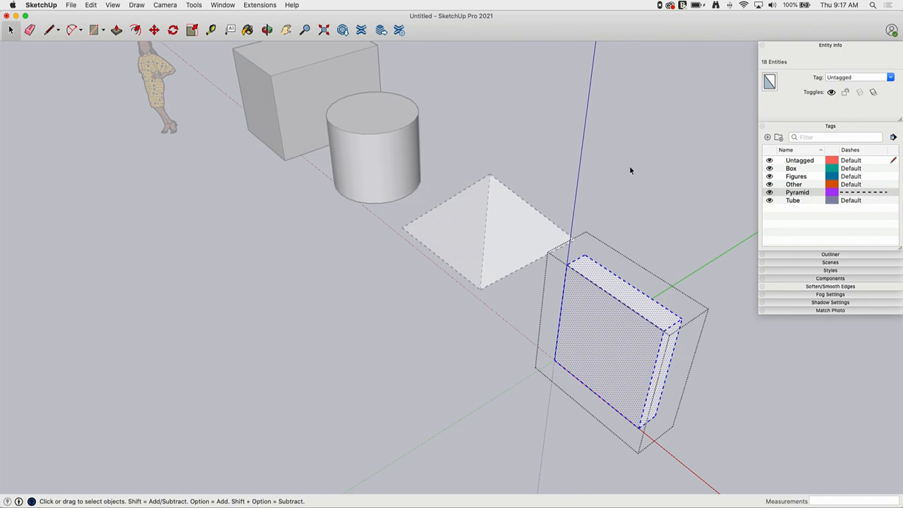
mouse_move(800, 167)
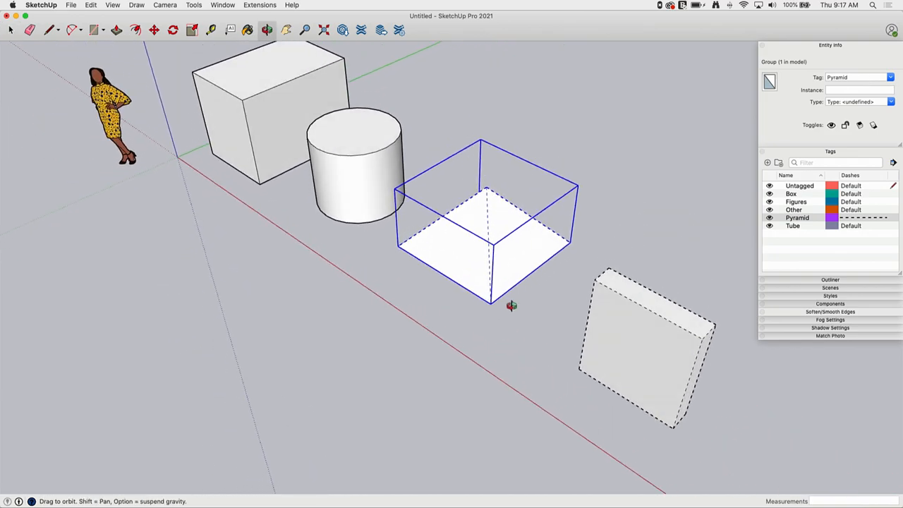
- Orbit the view to inspect the dashed edges on the pyramid and slab
left_click_drag(511, 305, 612, 300)
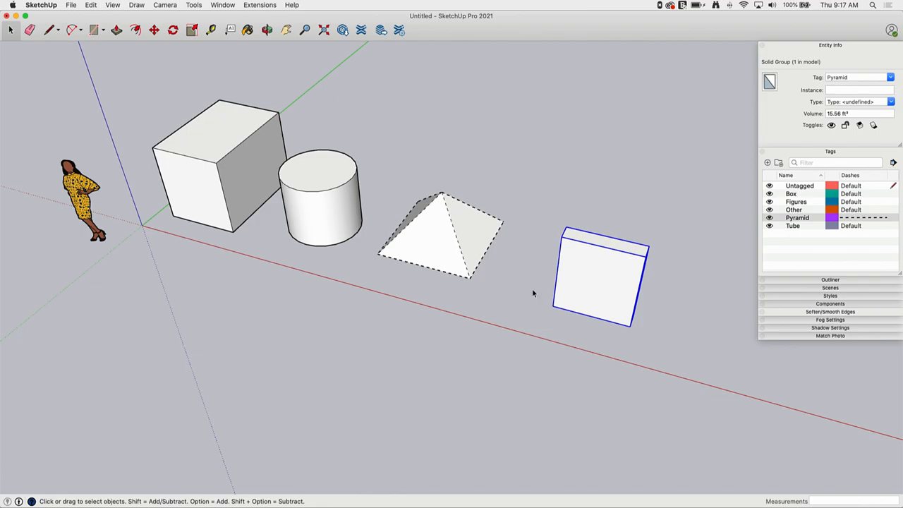
mouse_move(784, 192)
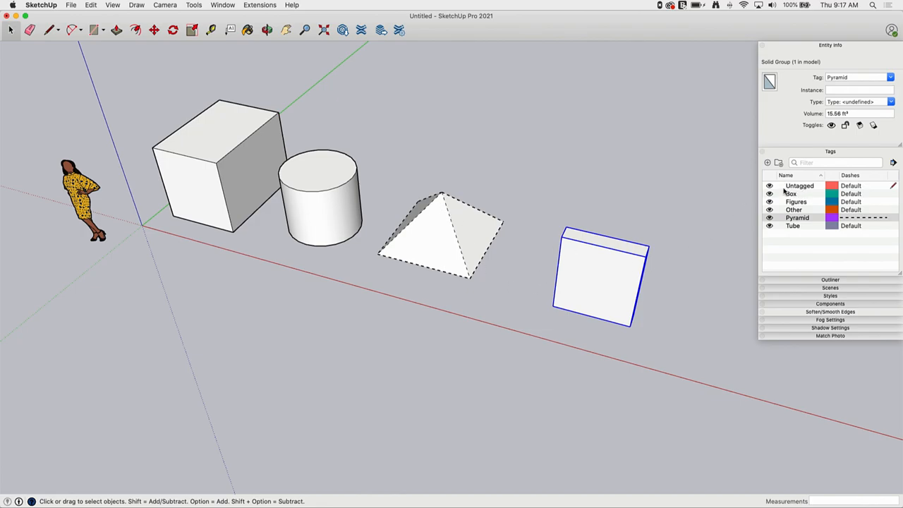
mouse_move(792, 193)
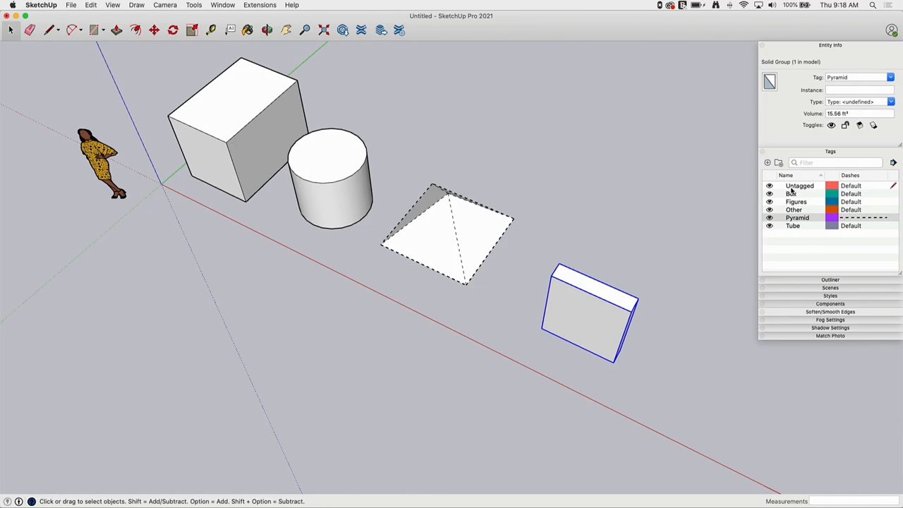
mouse_move(893, 189)
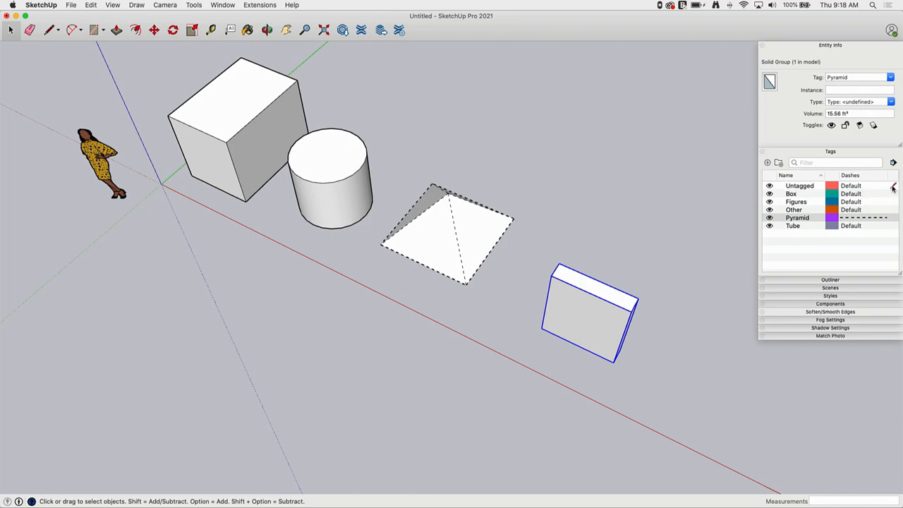
mouse_move(798, 195)
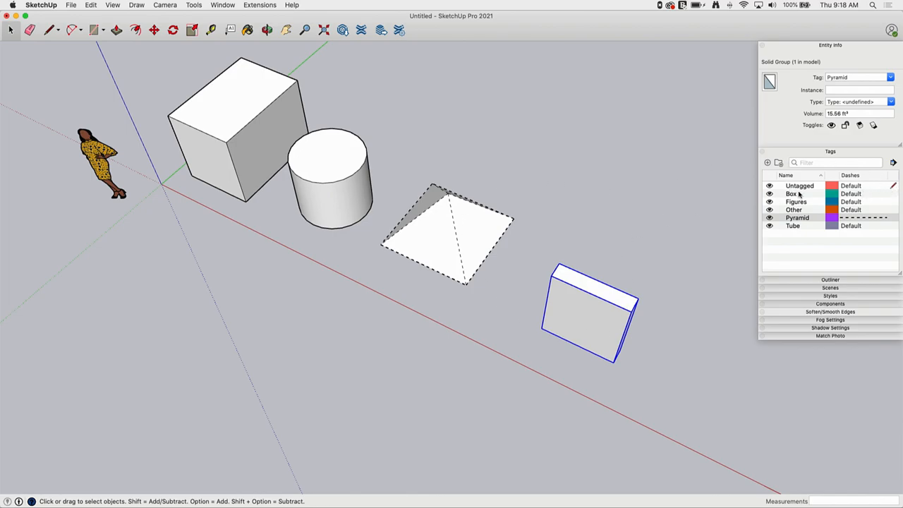
mouse_move(576, 189)
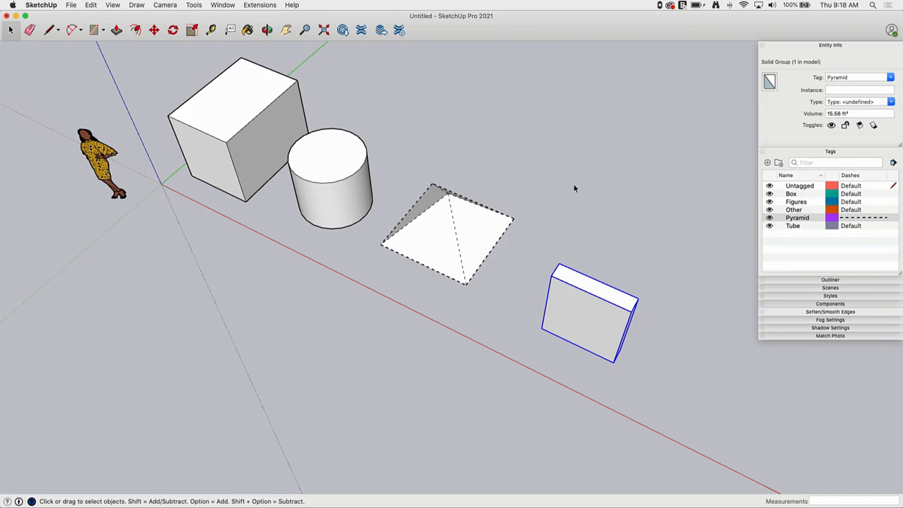
mouse_move(565, 243)
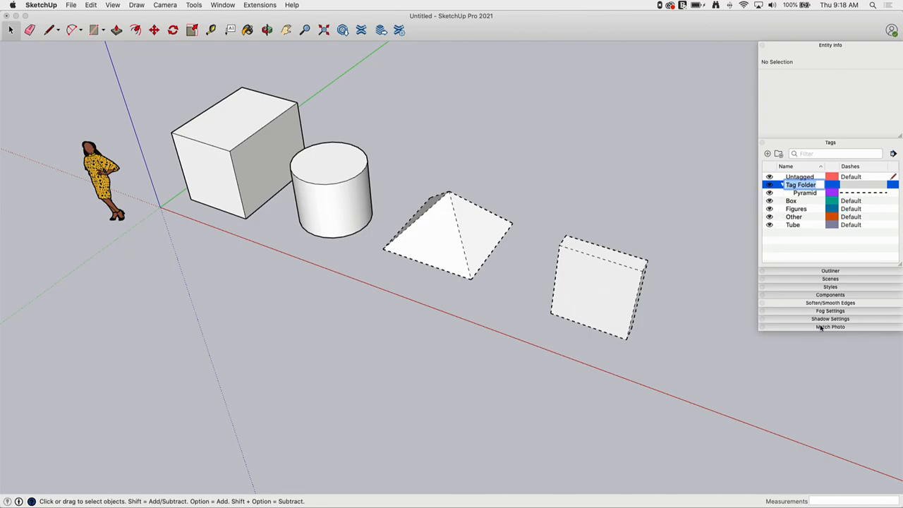
- Name the new tag folder Shapes
type("SHapes")
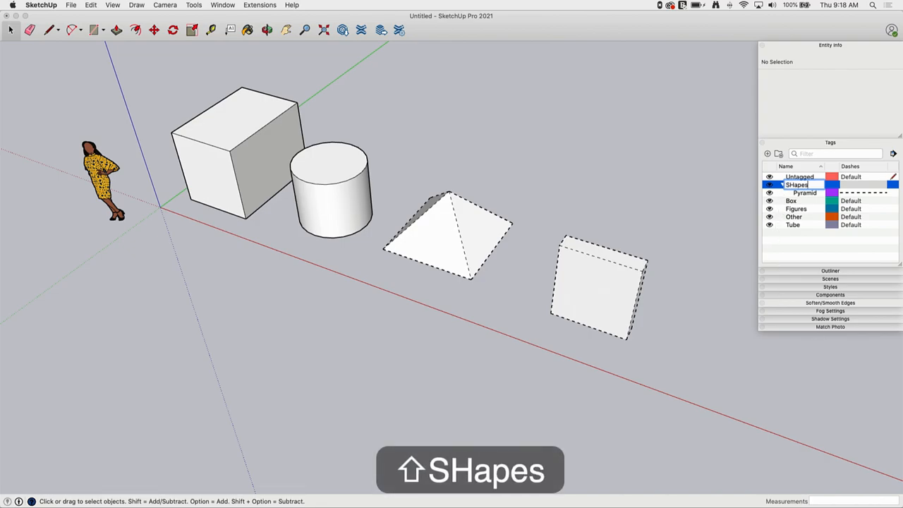
key("backspace")
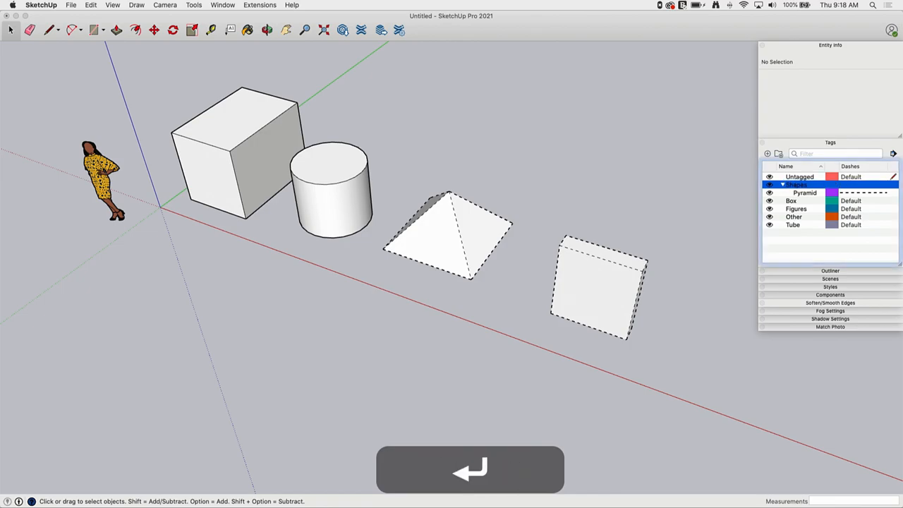
- Move the Box, Pyramid and Tube tags into the Shapes folder
left_click(804, 192)
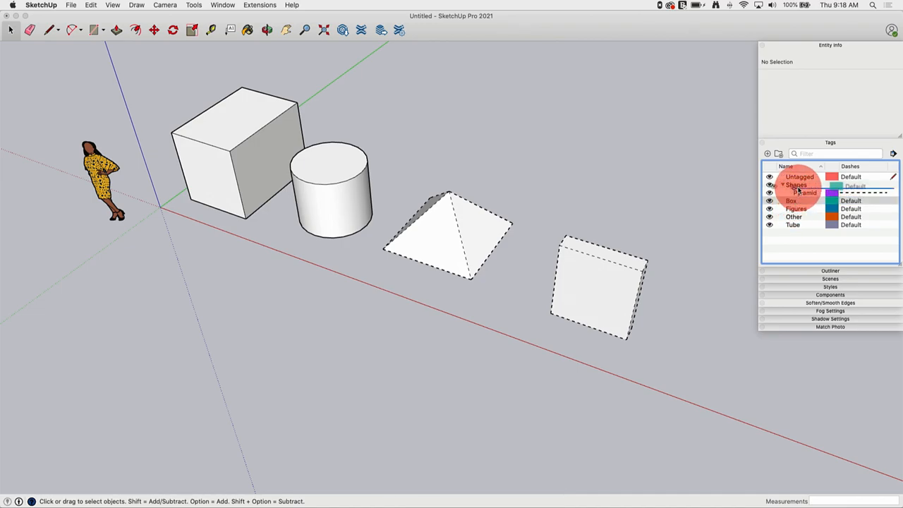
left_click(798, 192)
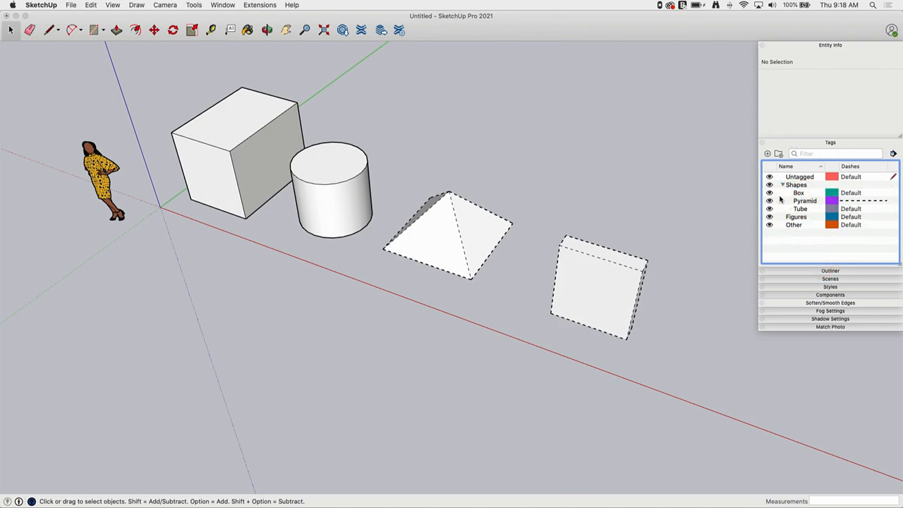
left_click(782, 184)
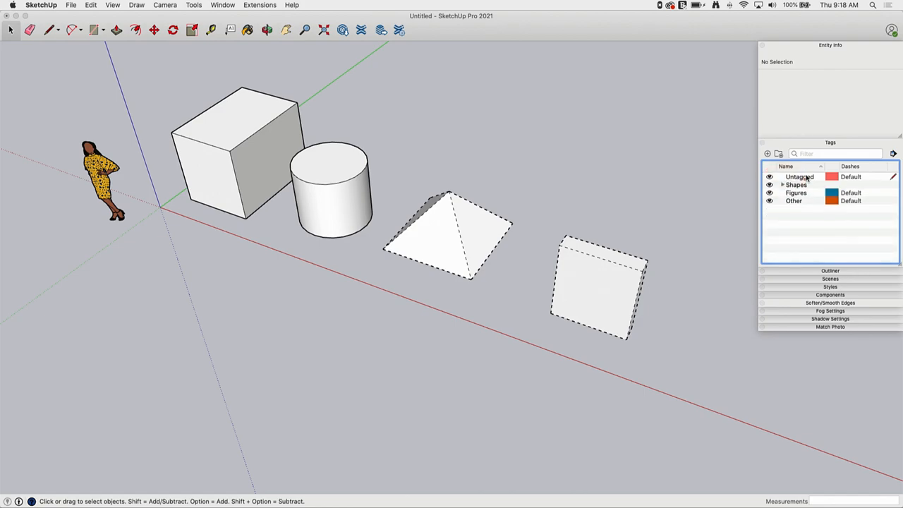
left_click(782, 184)
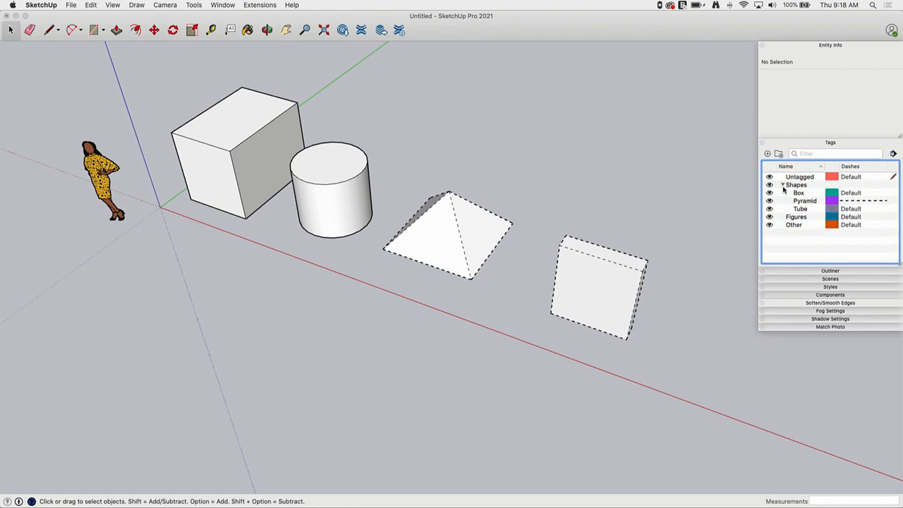
left_click(781, 183)
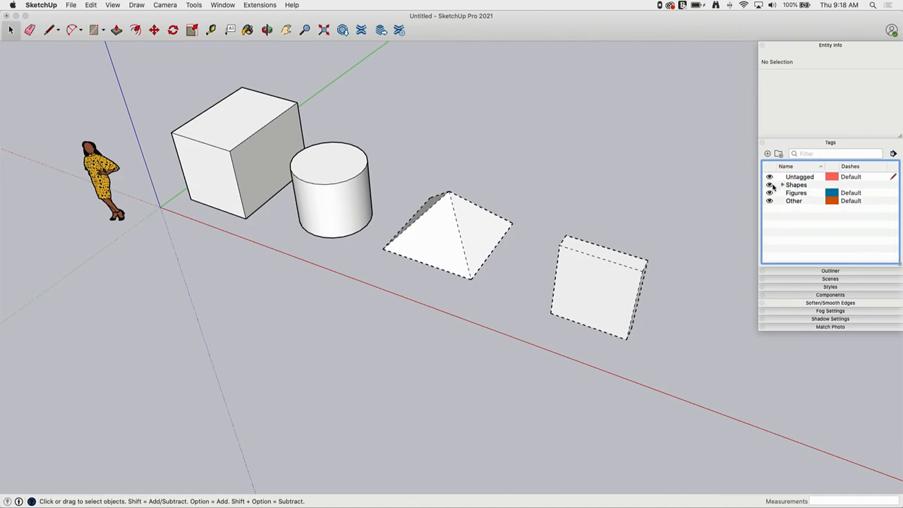
left_click(770, 183)
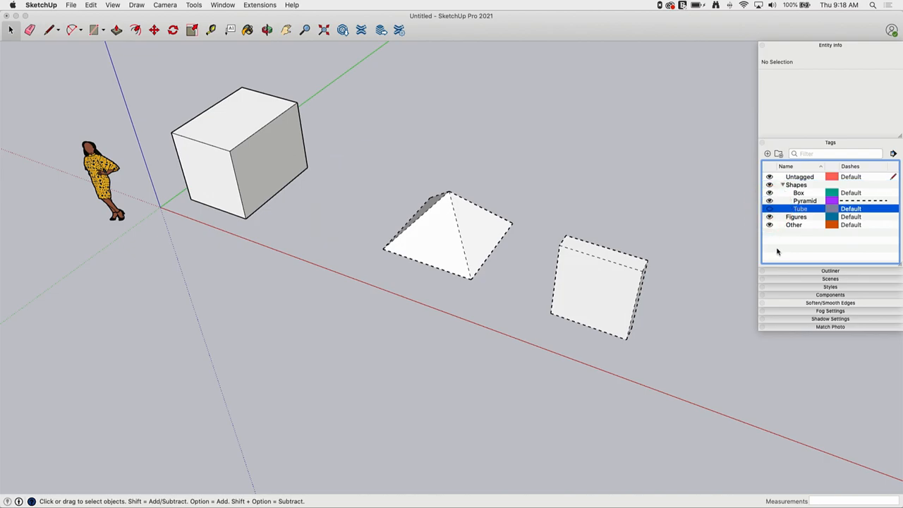
left_click(770, 185)
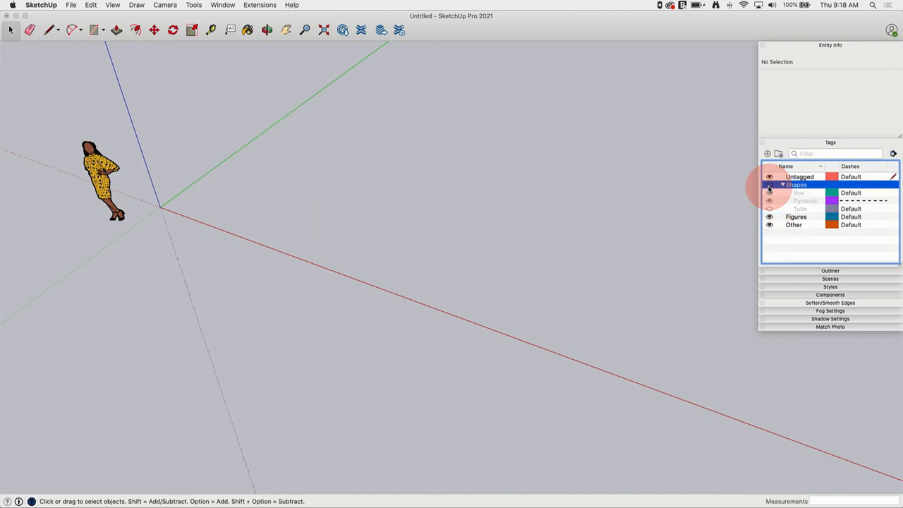
left_click(771, 185)
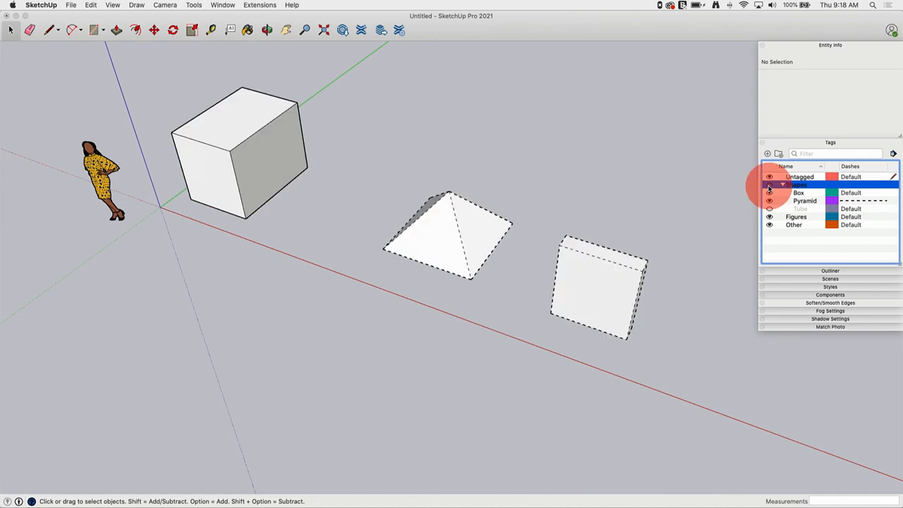
left_click(770, 185)
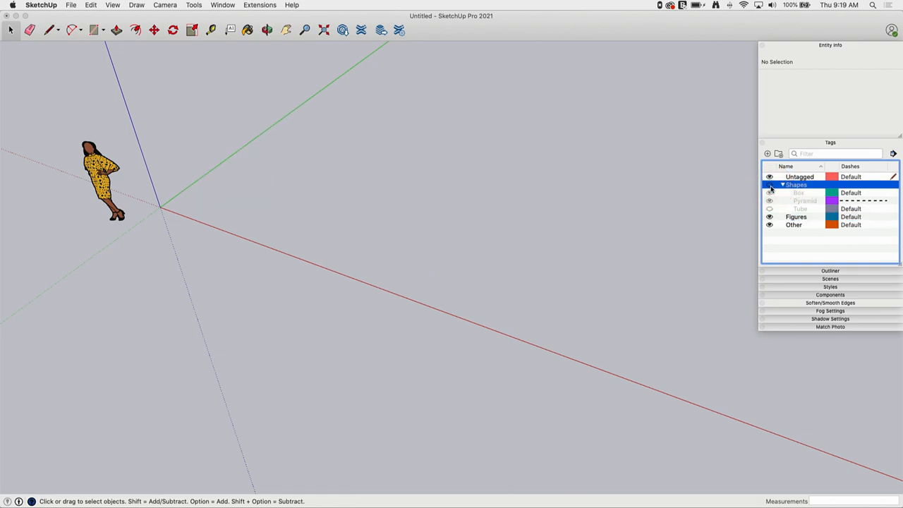
left_click(769, 183)
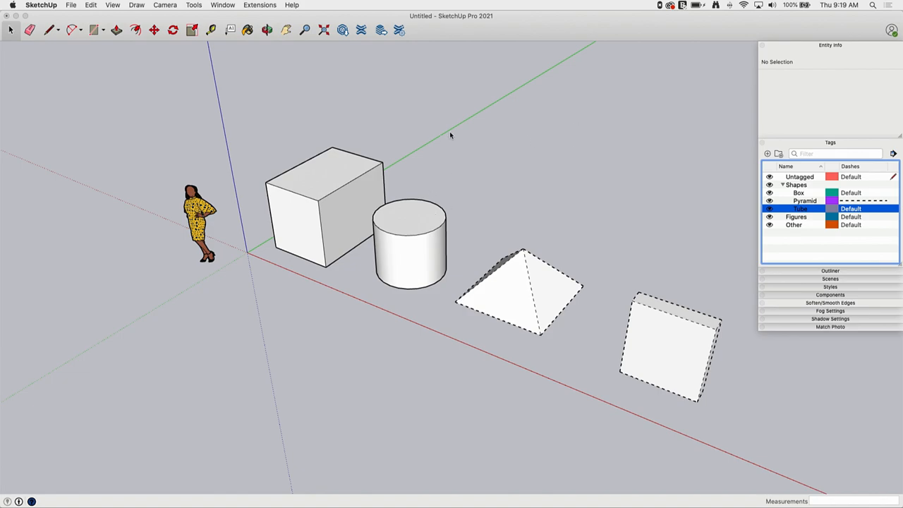
mouse_move(559, 162)
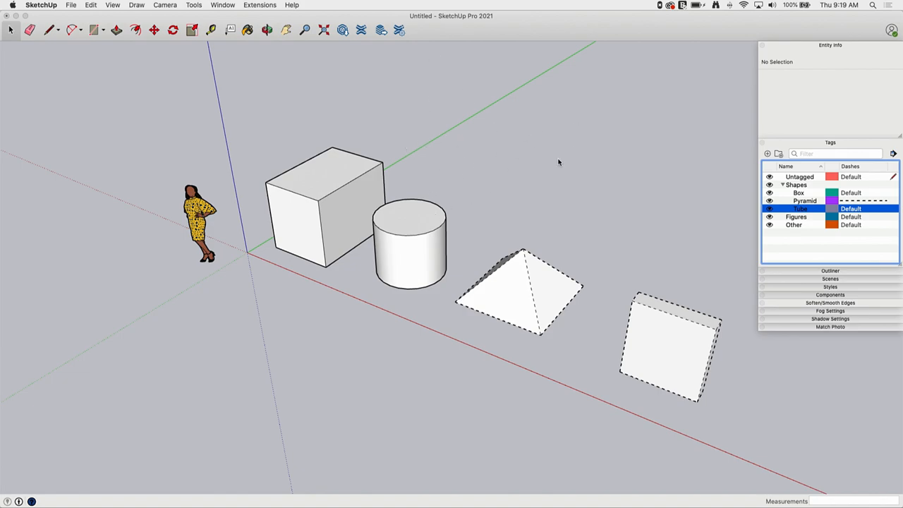
mouse_move(486, 78)
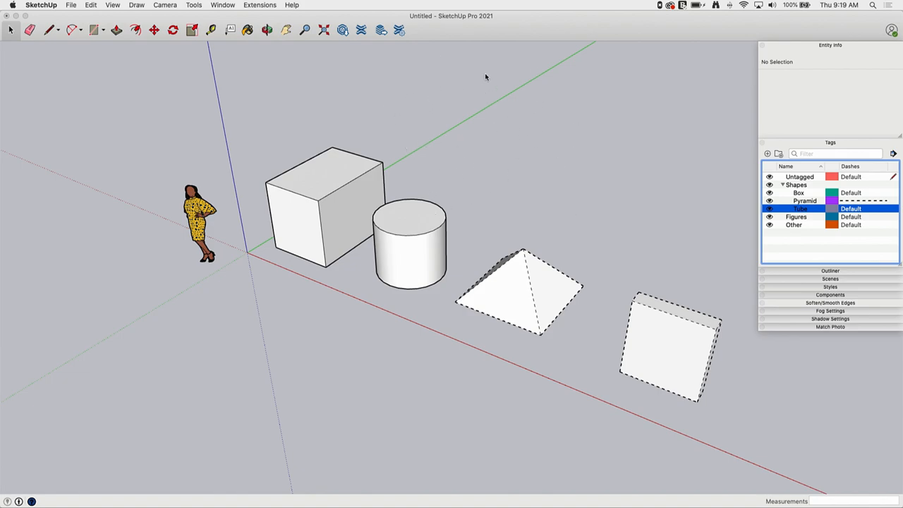
mouse_move(521, 92)
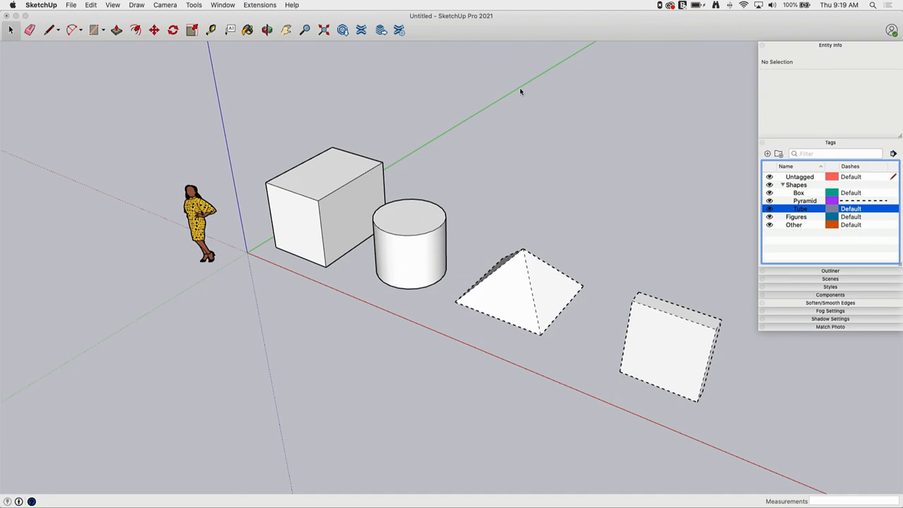
mouse_move(748, 200)
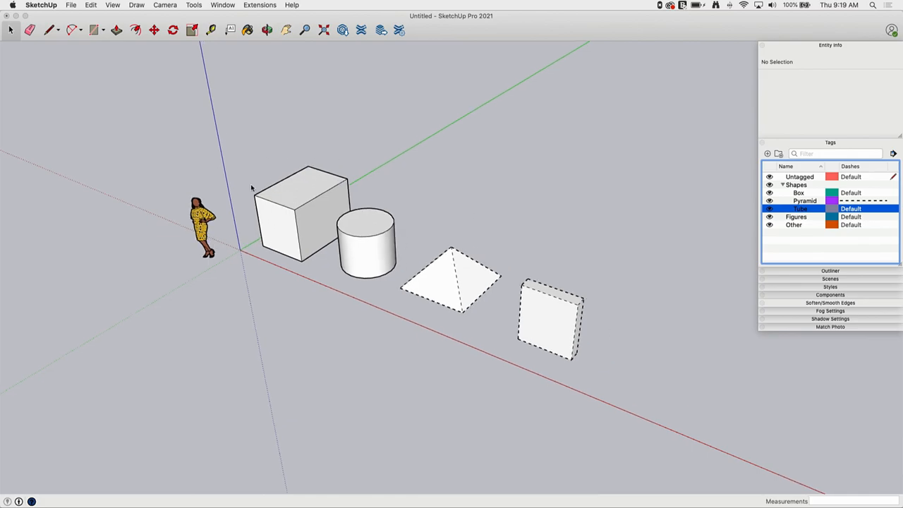
right_click(289, 205)
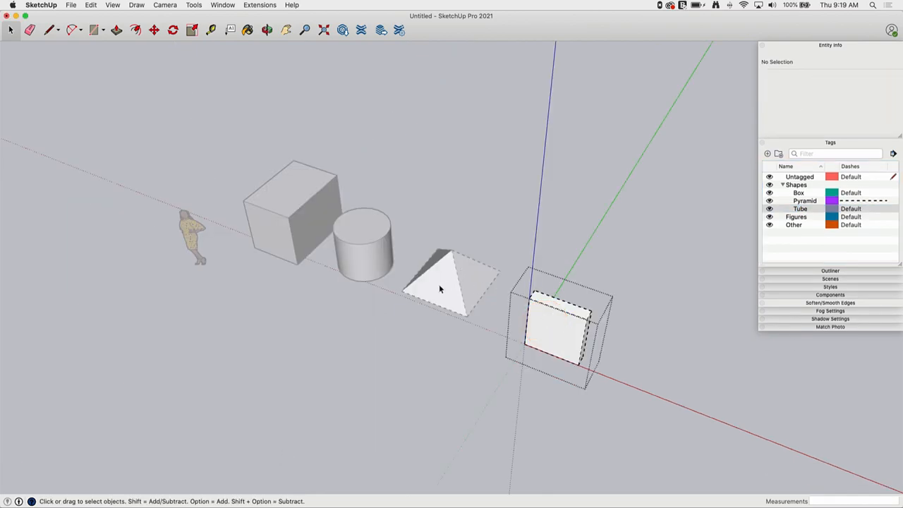
right_click(558, 324)
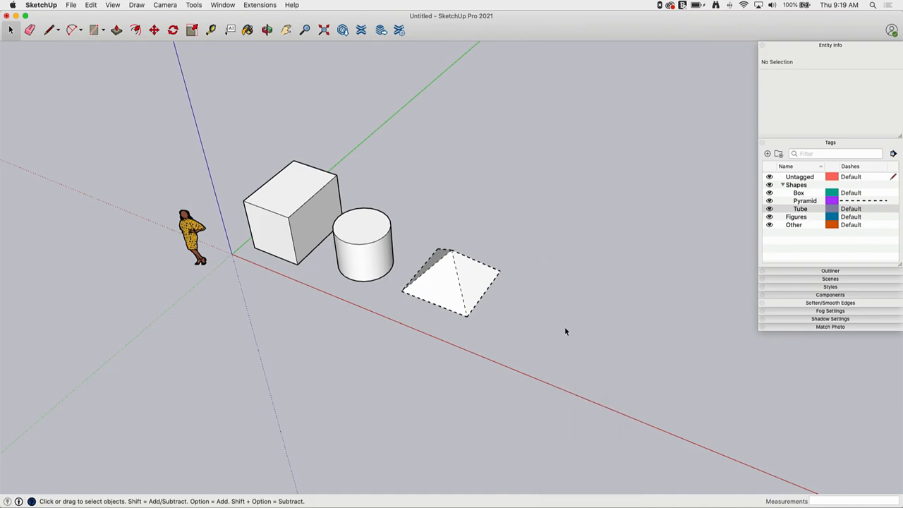
left_click(90, 5)
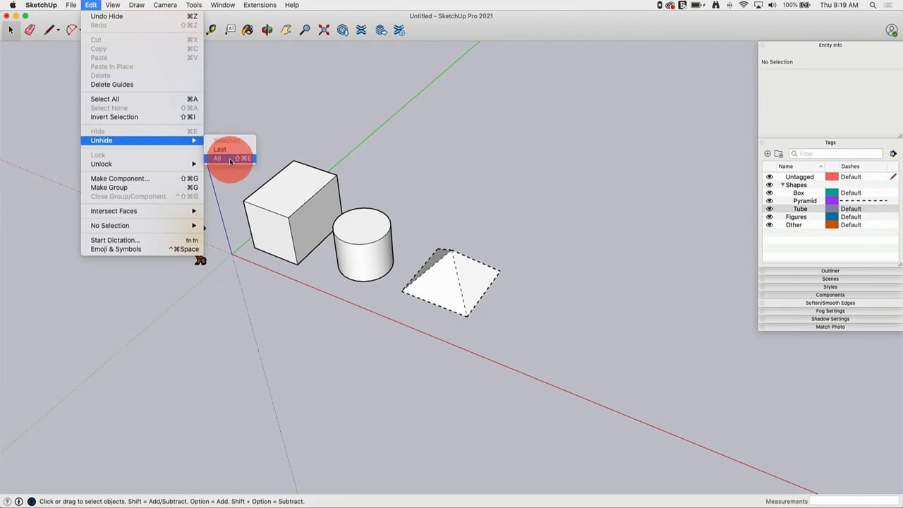
left_click(217, 158)
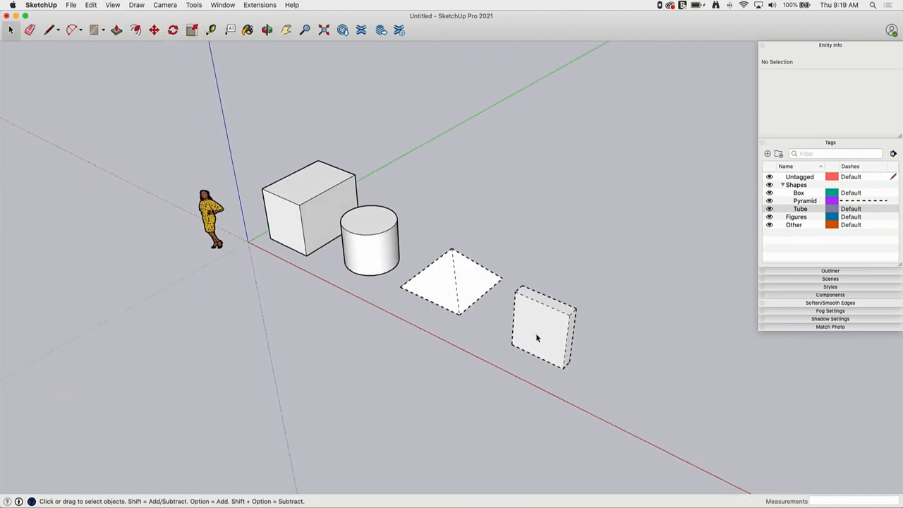
mouse_move(765, 234)
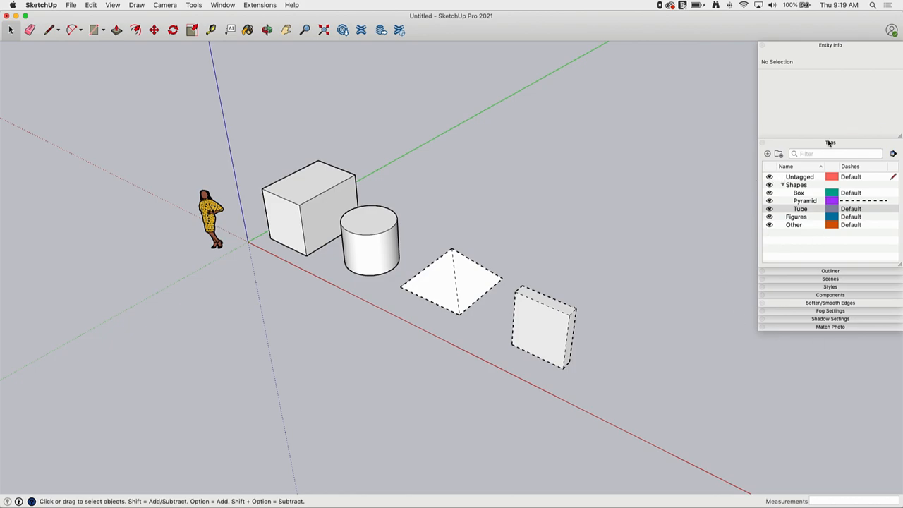
mouse_move(807, 217)
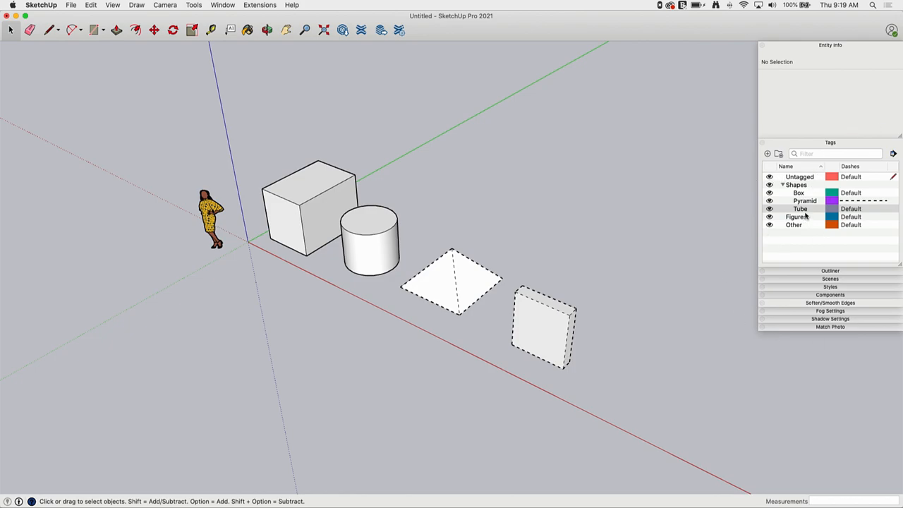
- Turn on Color by Tag from the Tags Details menu so shapes show tag colors
left_click(892, 154)
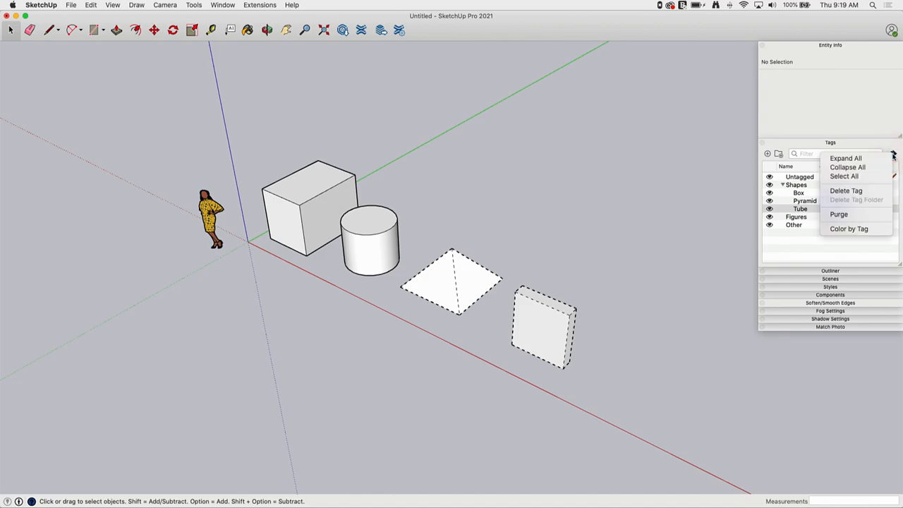
mouse_move(895, 155)
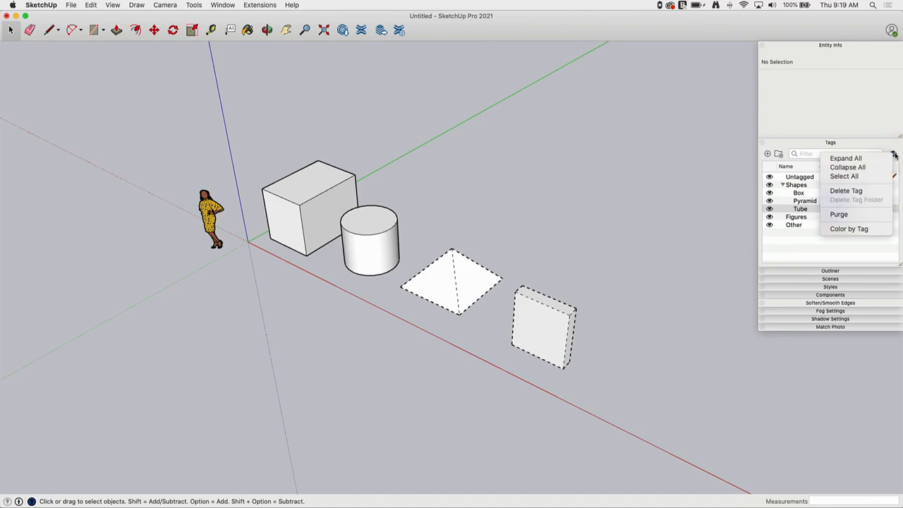
mouse_move(849, 228)
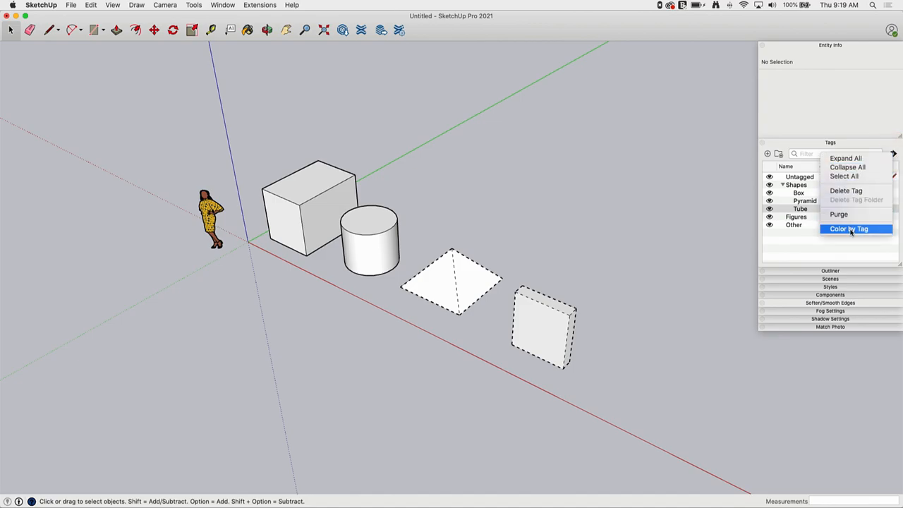
left_click(848, 229)
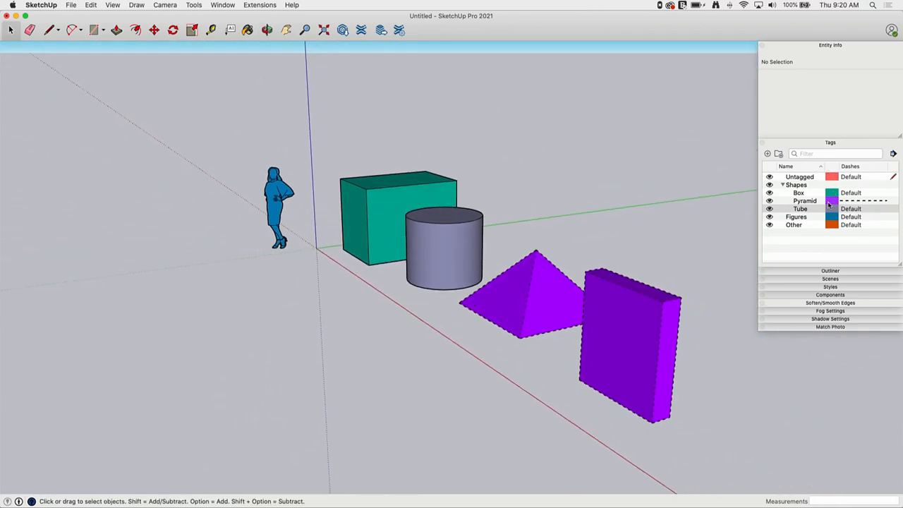
left_click(267, 30)
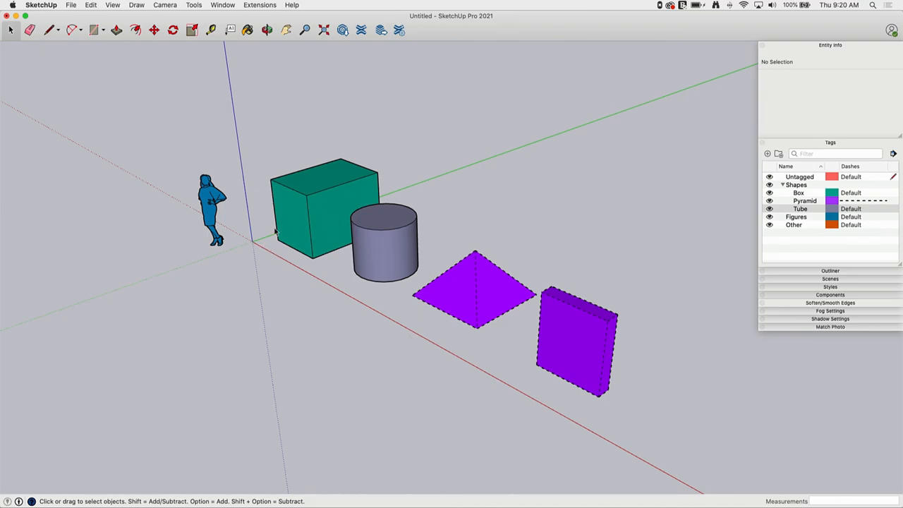
mouse_move(596, 194)
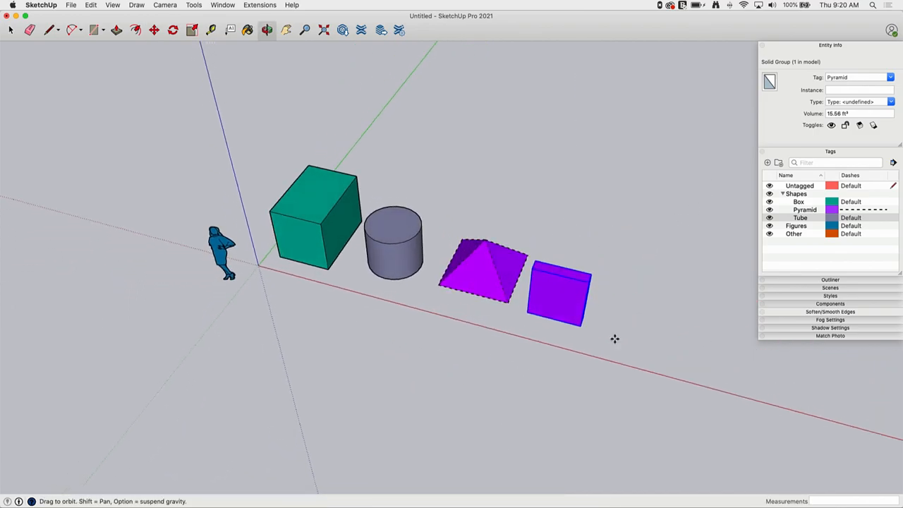
left_click(154, 29)
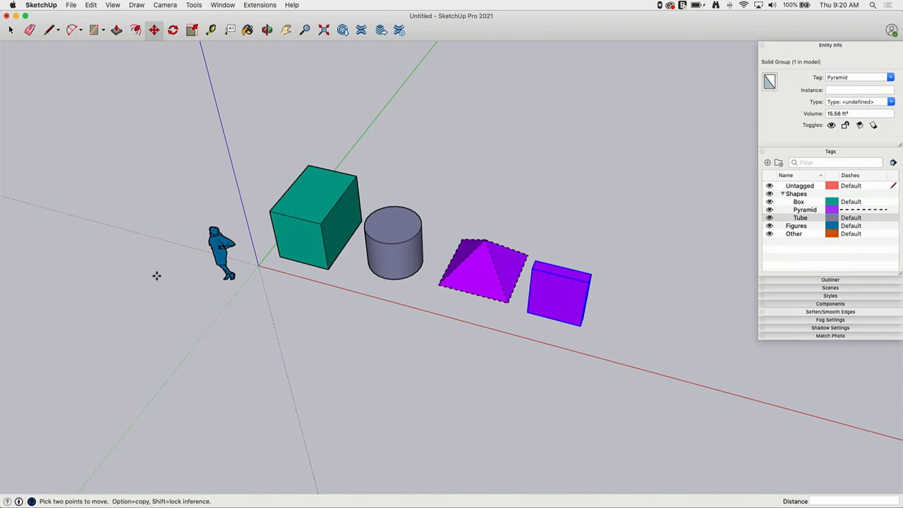
mouse_move(662, 322)
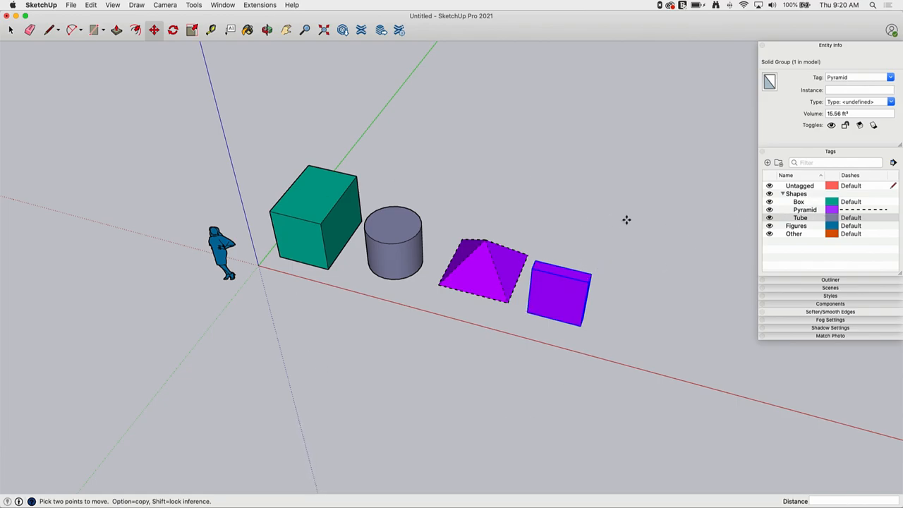
mouse_move(860, 158)
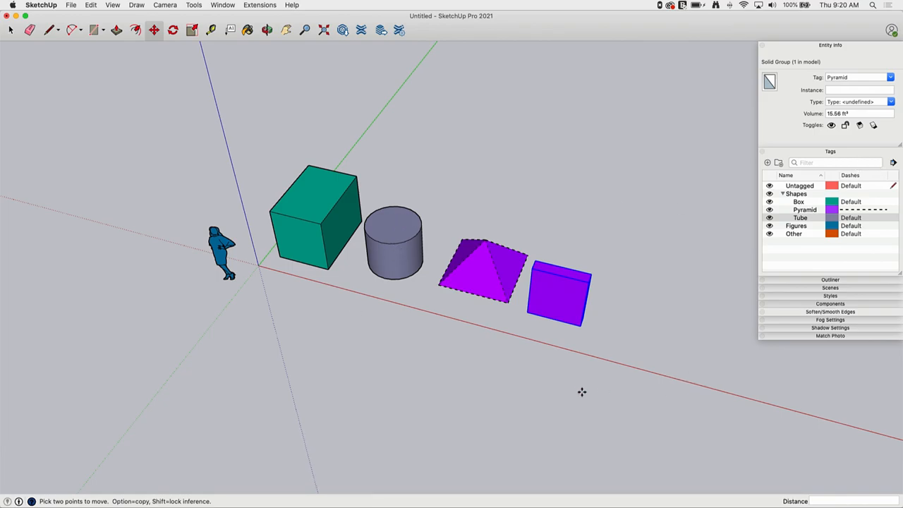
mouse_move(621, 302)
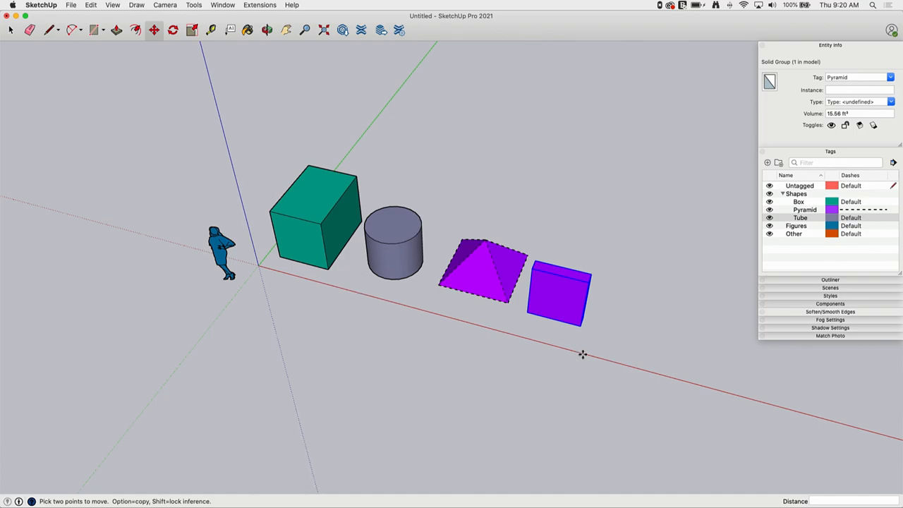
mouse_move(635, 274)
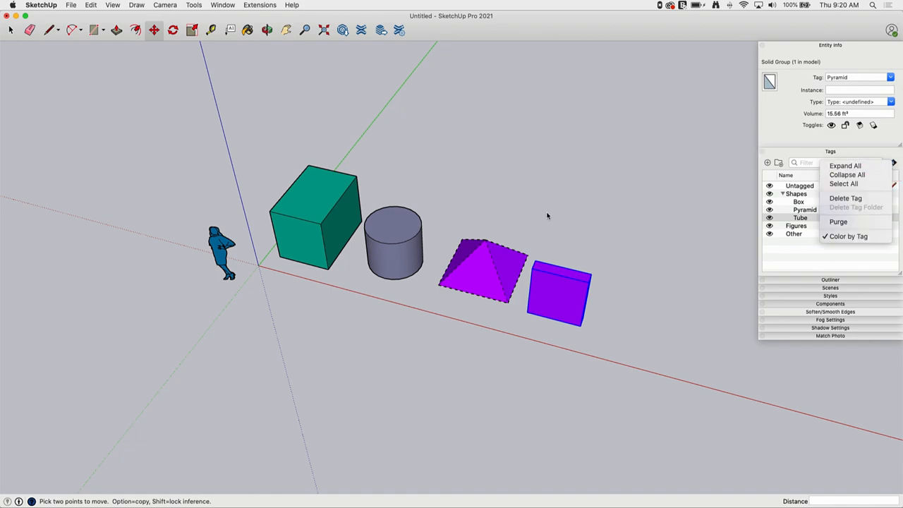
mouse_move(848, 237)
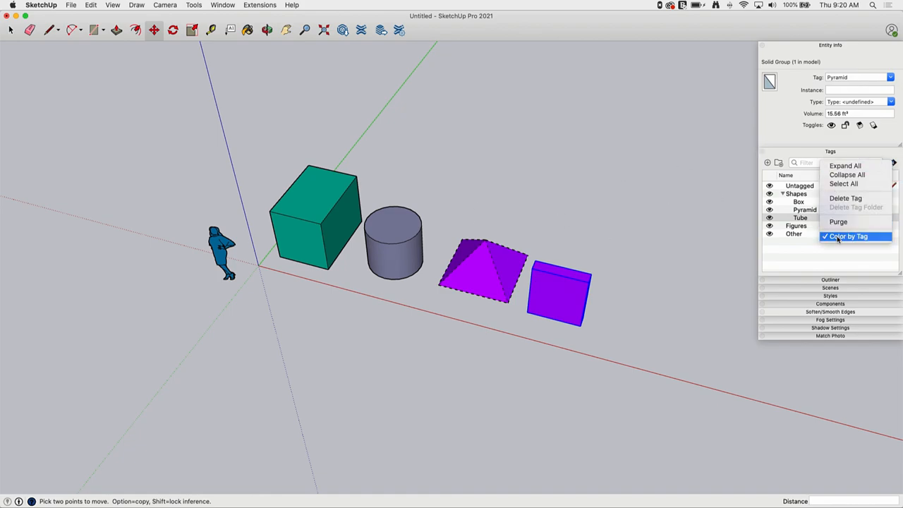
mouse_move(838, 222)
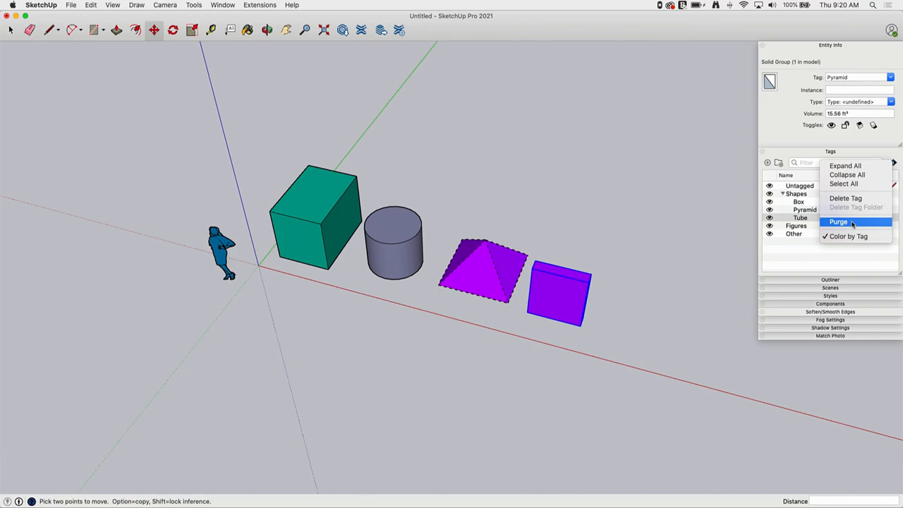
mouse_move(788, 240)
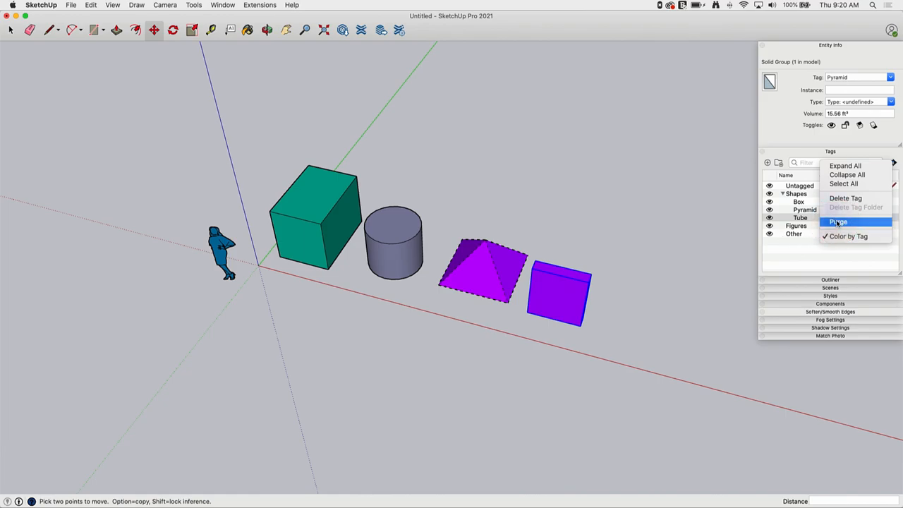
- Purge unused tags, removing Other, then select the Figures tag
left_click(838, 221)
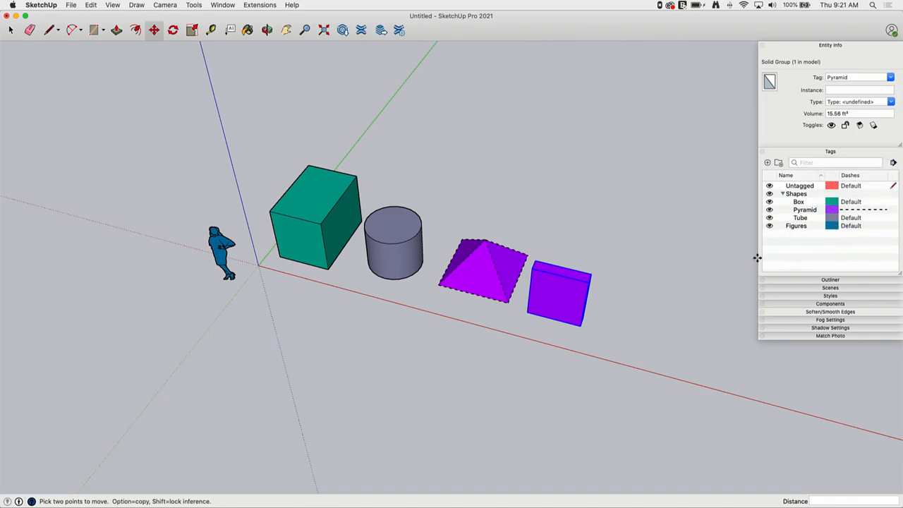
mouse_move(750, 237)
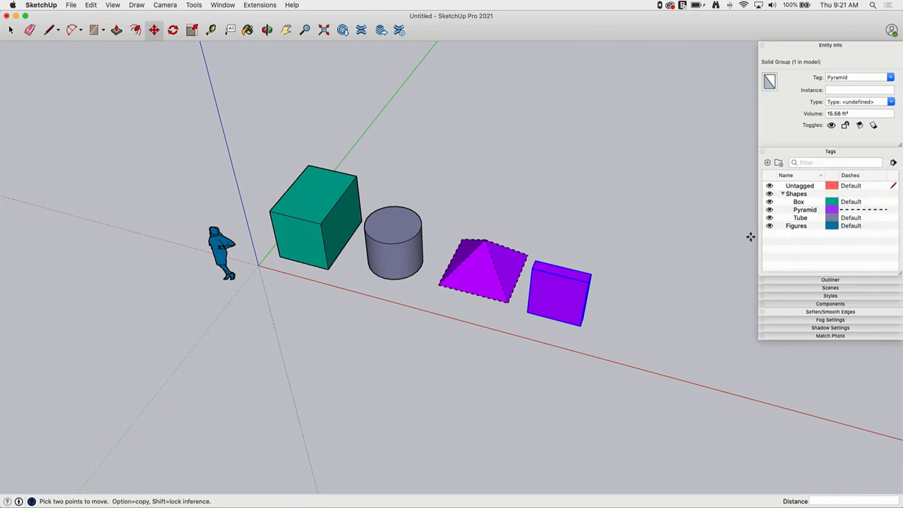
left_click(796, 225)
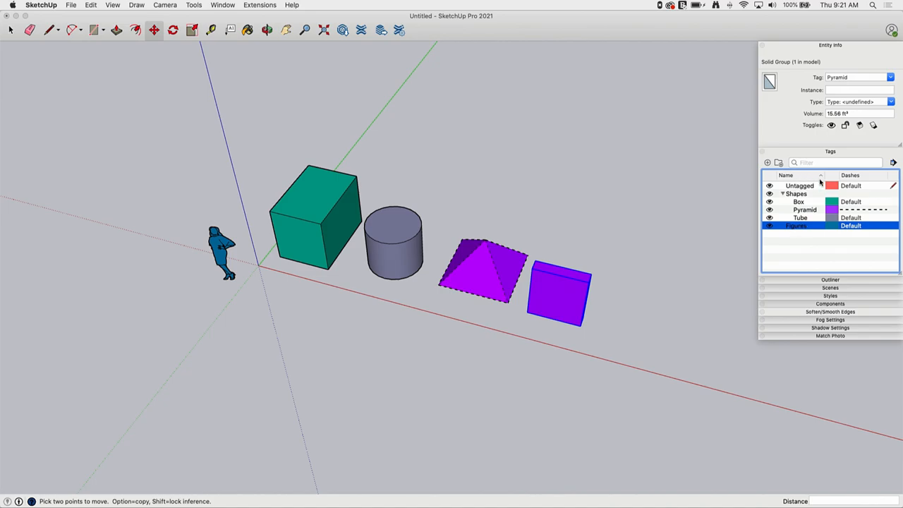
left_click(835, 162)
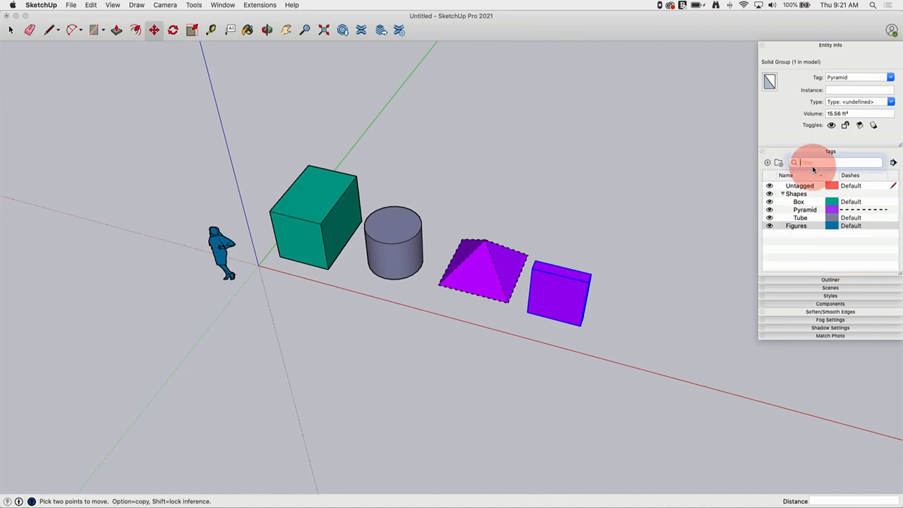
left_click(839, 162)
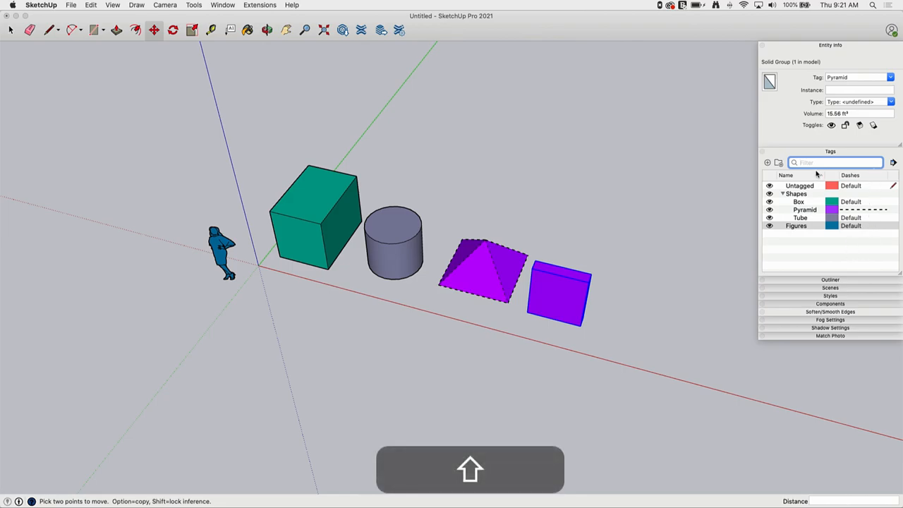
type("Fig")
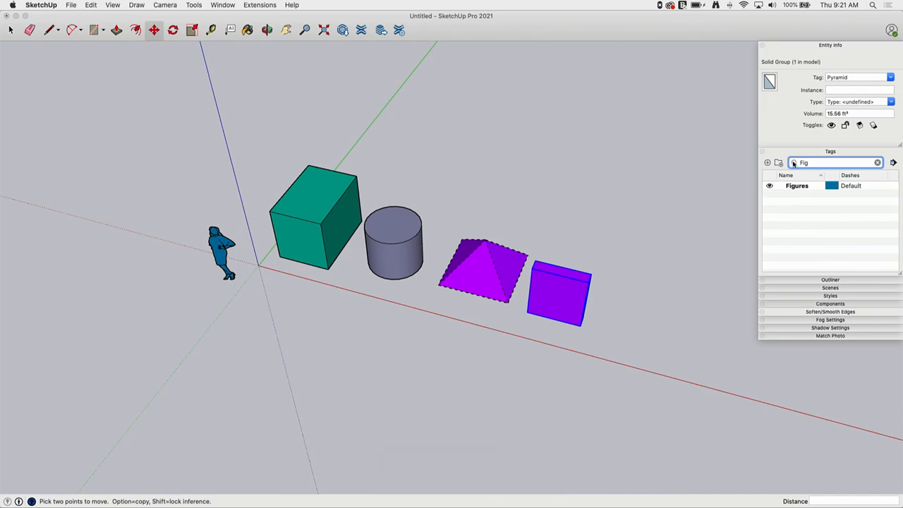
mouse_move(883, 169)
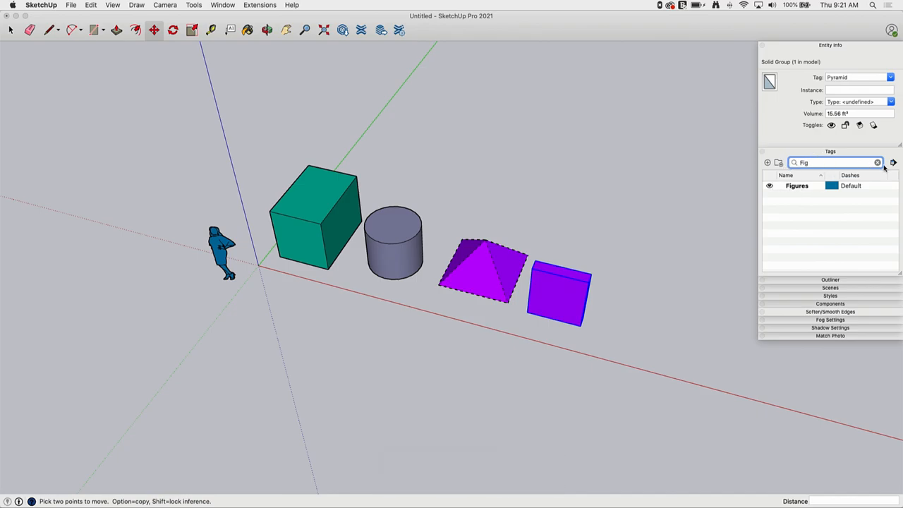
left_click(878, 162)
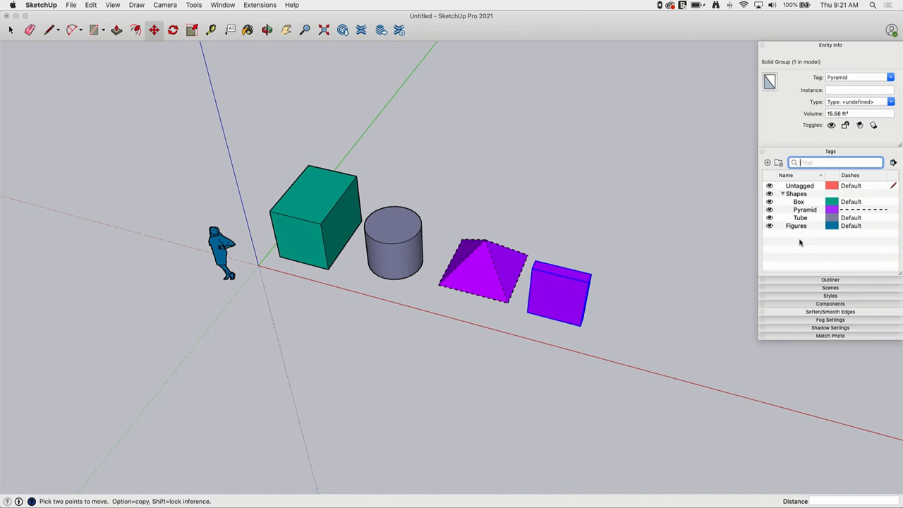
- Bring up the context menu for the Figures tag
right_click(796, 226)
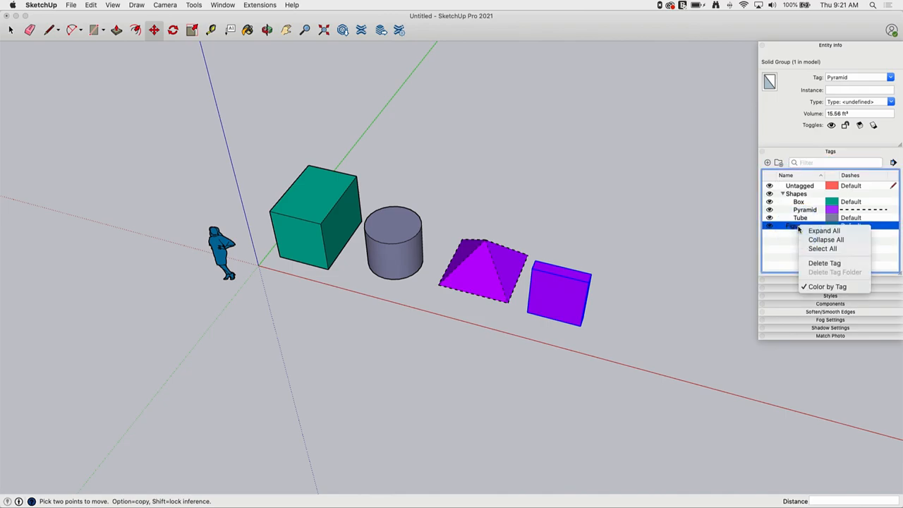
mouse_move(824, 231)
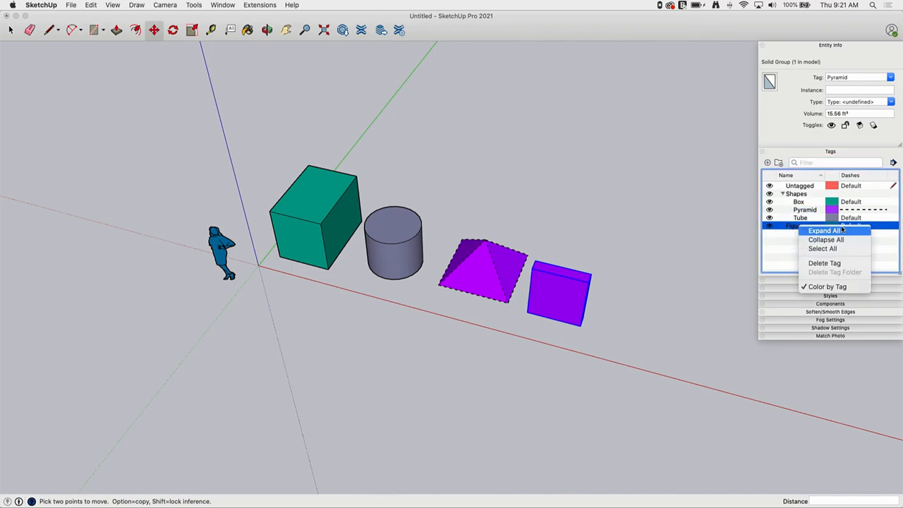
mouse_move(824, 263)
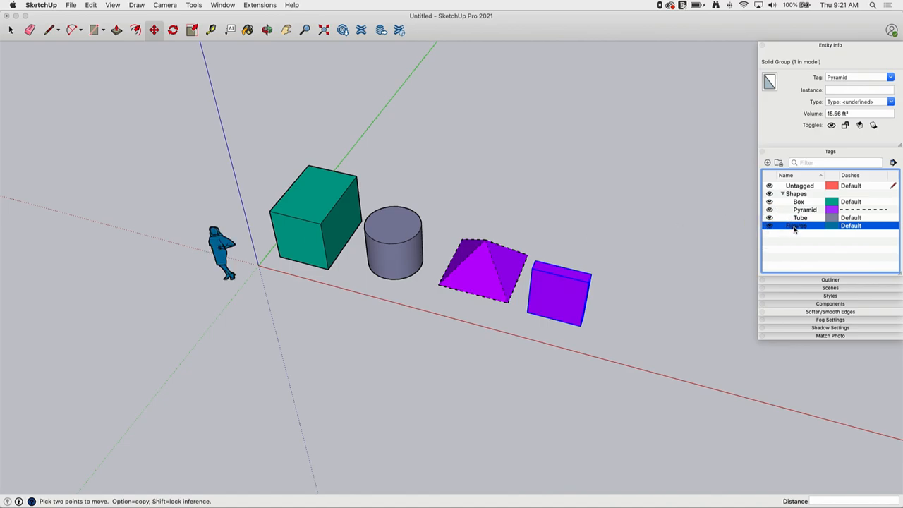
right_click(796, 226)
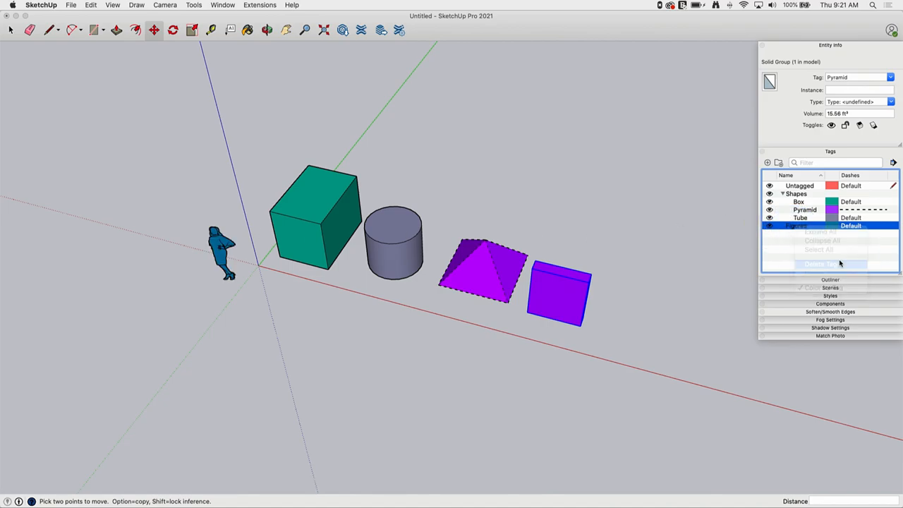
- Delete the Figures tag, reassigning its figure to the Pyramid tag
left_click(822, 263)
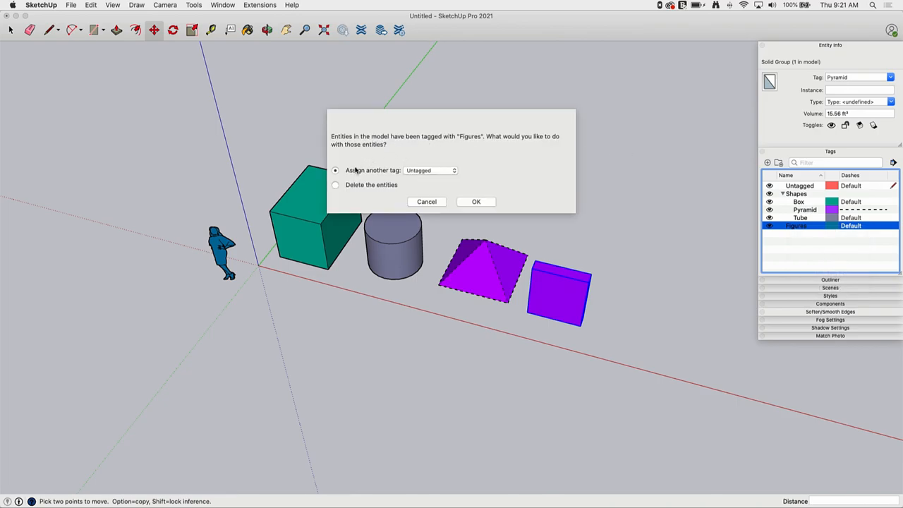
mouse_move(361, 176)
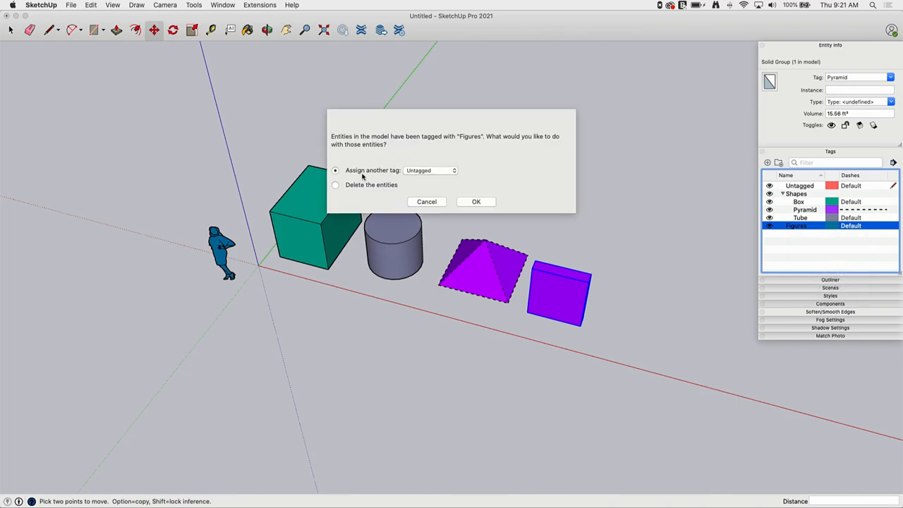
left_click(336, 183)
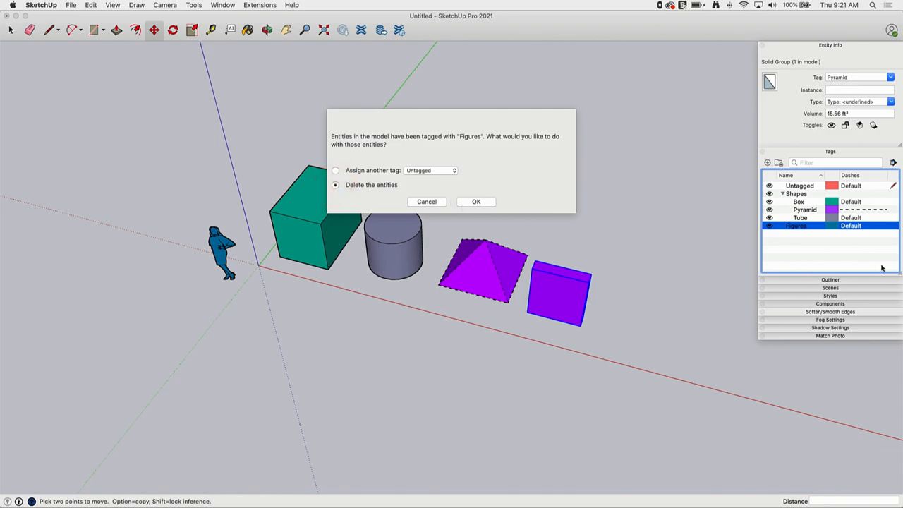
mouse_move(80, 260)
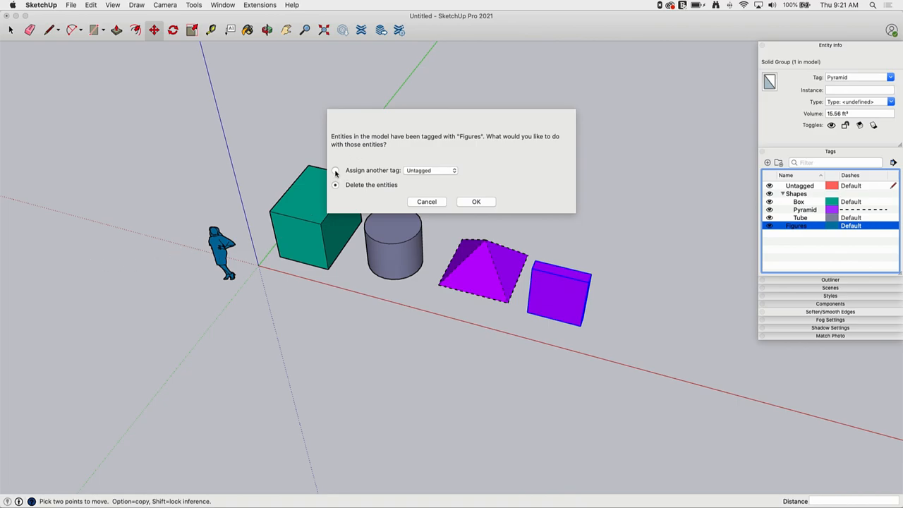
left_click(430, 169)
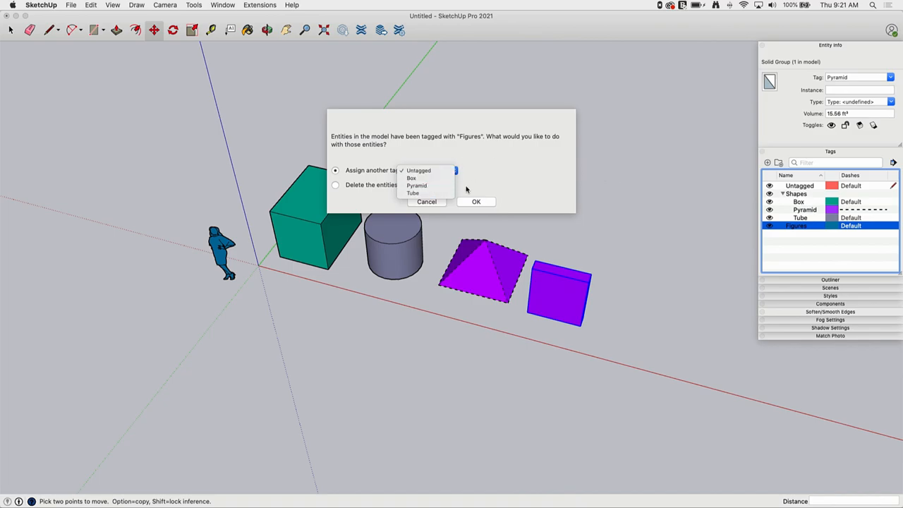
mouse_move(784, 186)
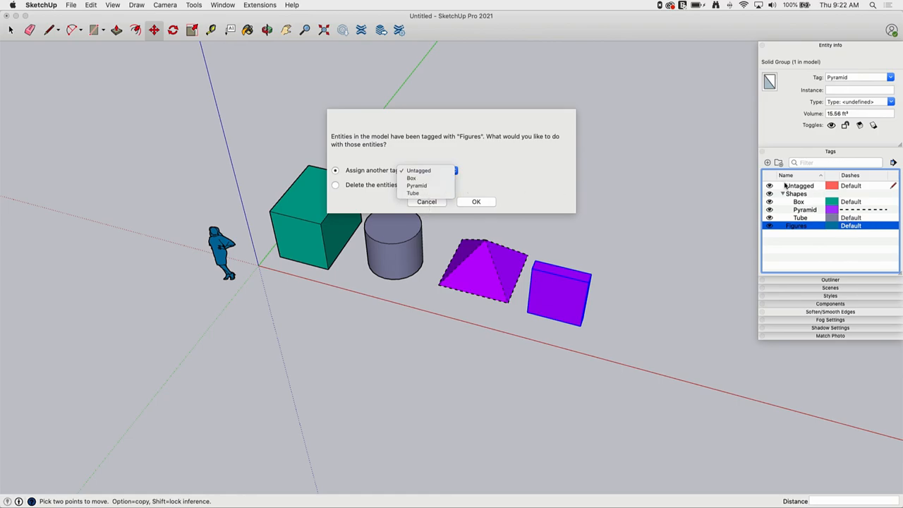
mouse_move(416, 186)
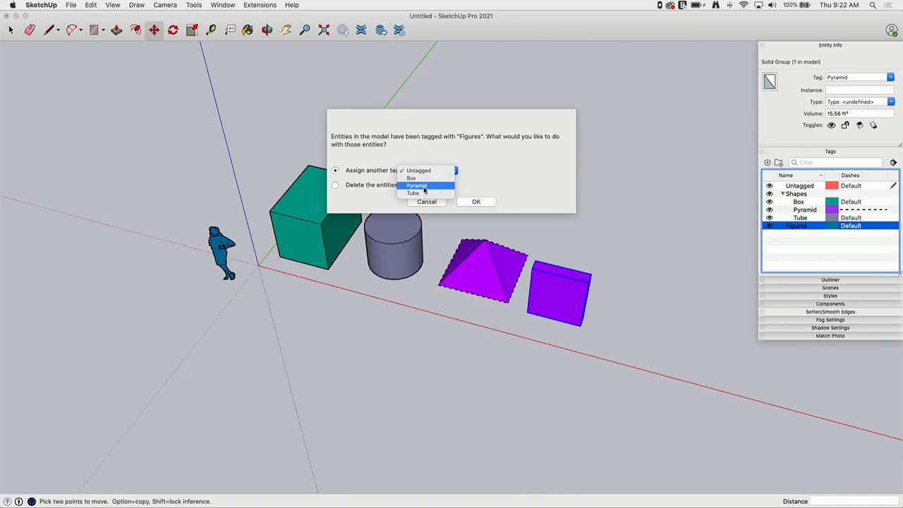
left_click(416, 186)
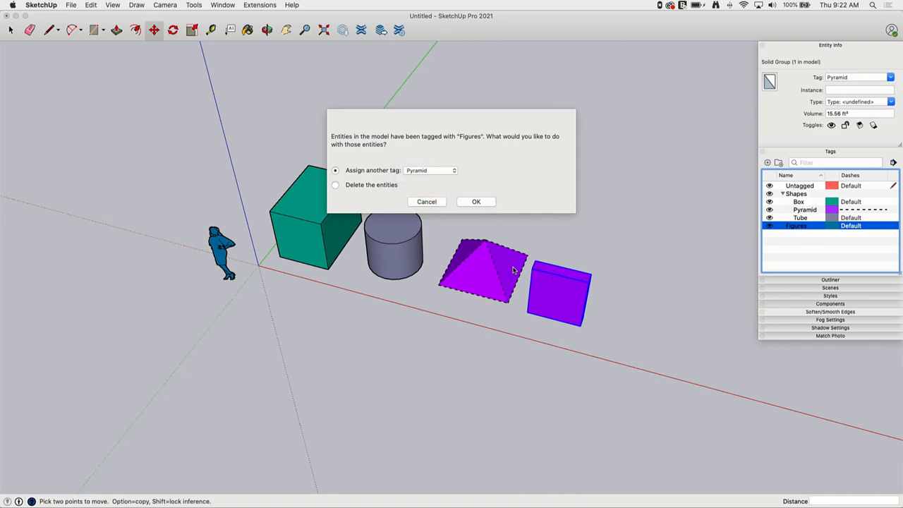
left_click(475, 201)
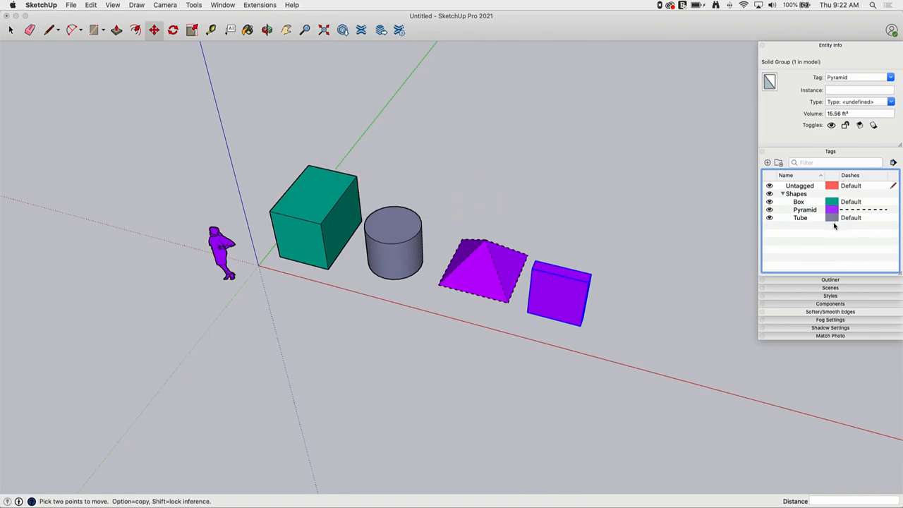
mouse_move(217, 241)
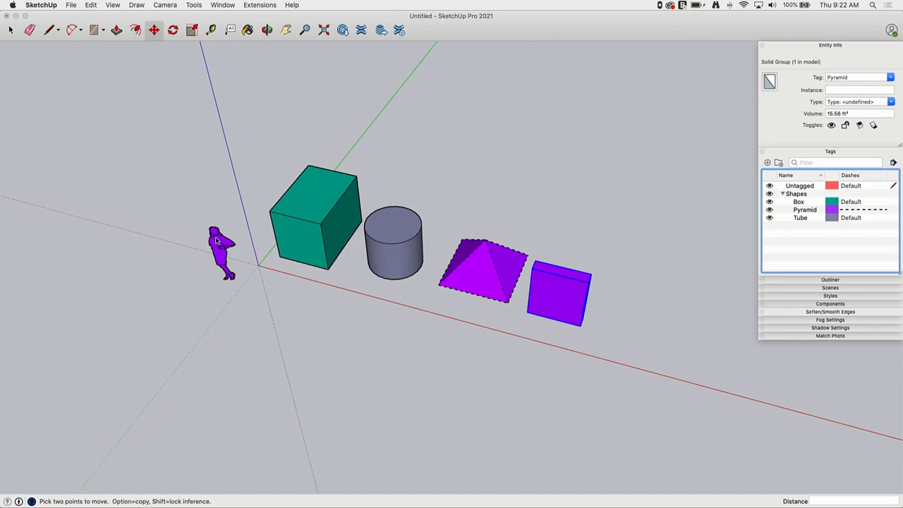